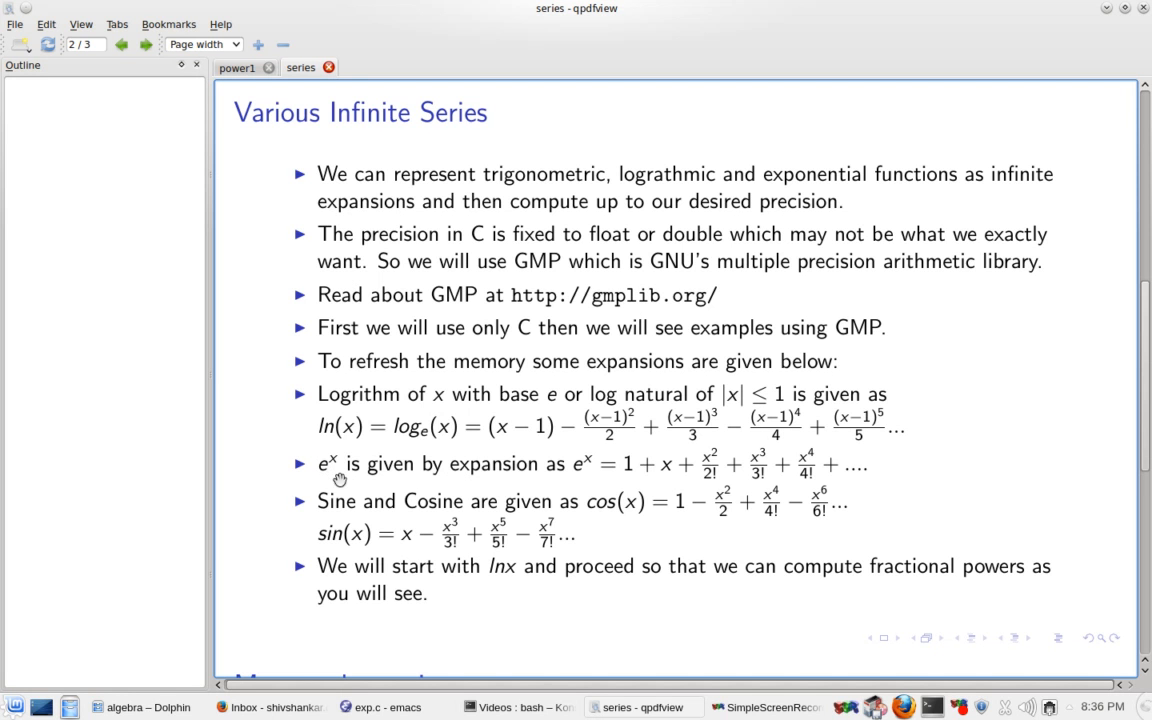
mouse_move(616, 480)
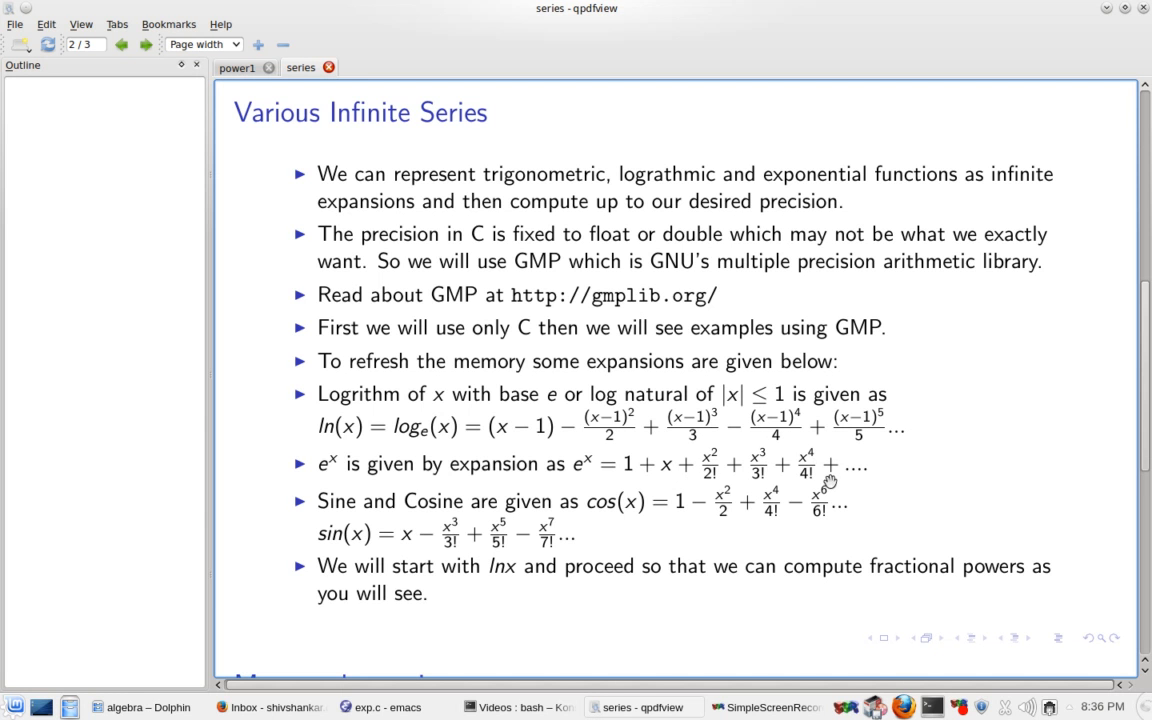
mouse_move(676, 562)
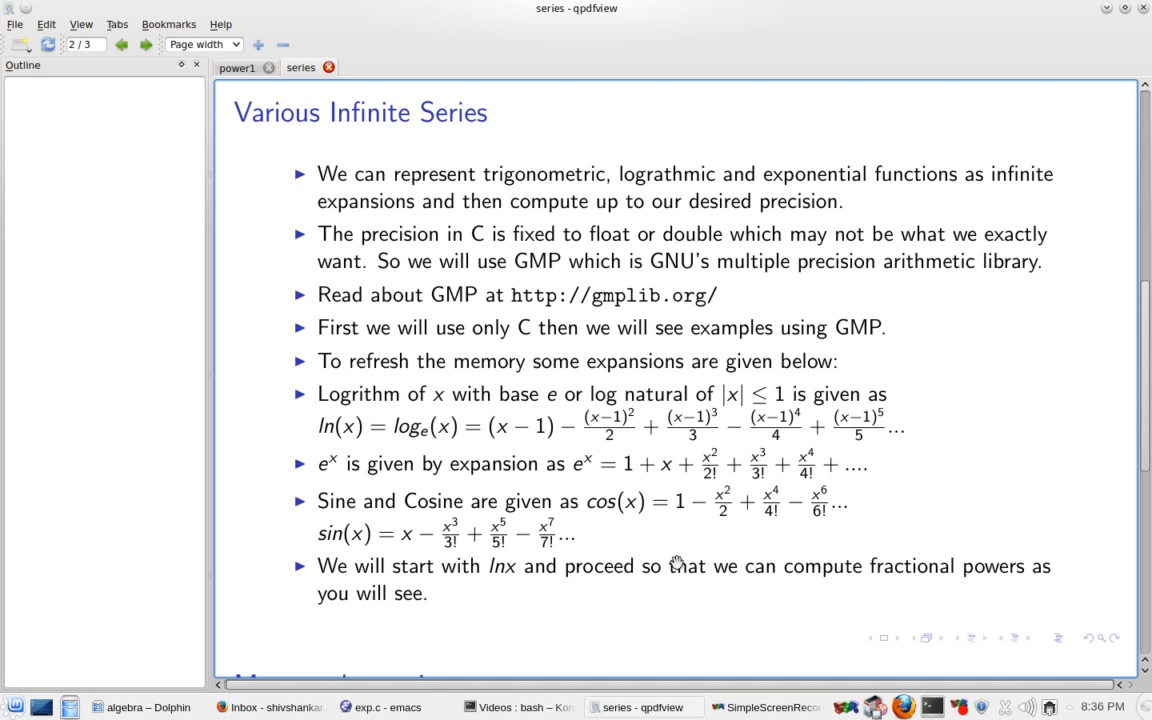
Step: Switch to exp.c in Emacs and highlight the initial value of result
click(388, 708)
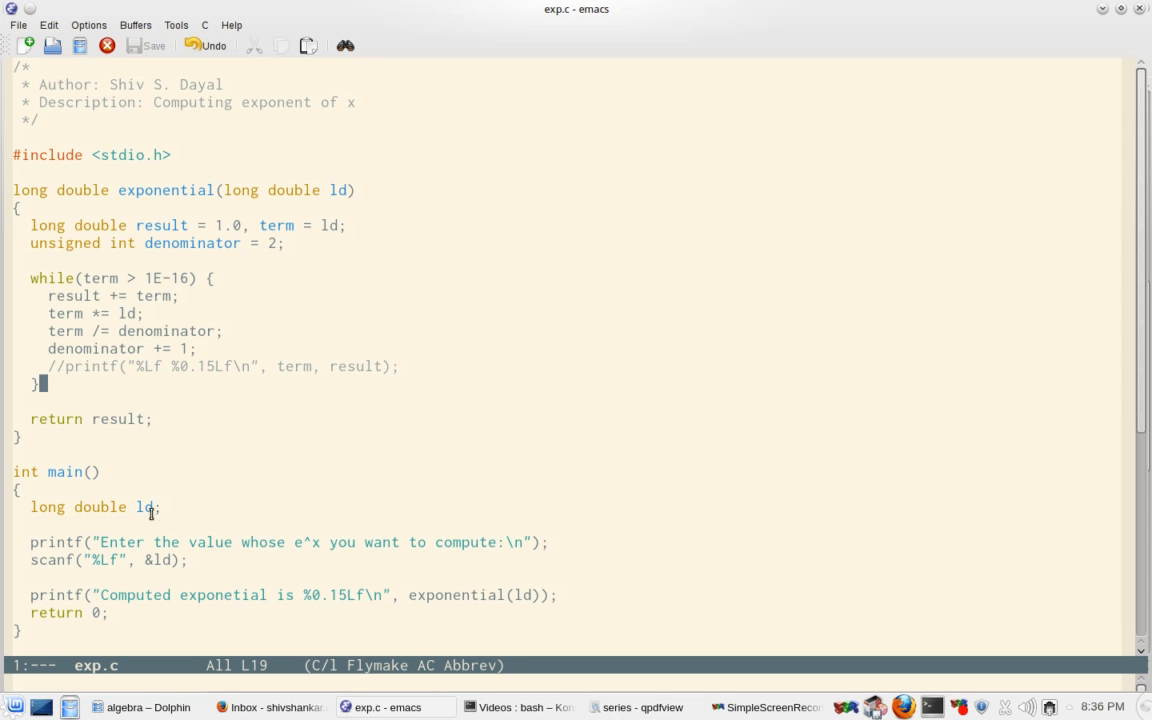
mouse_move(152, 522)
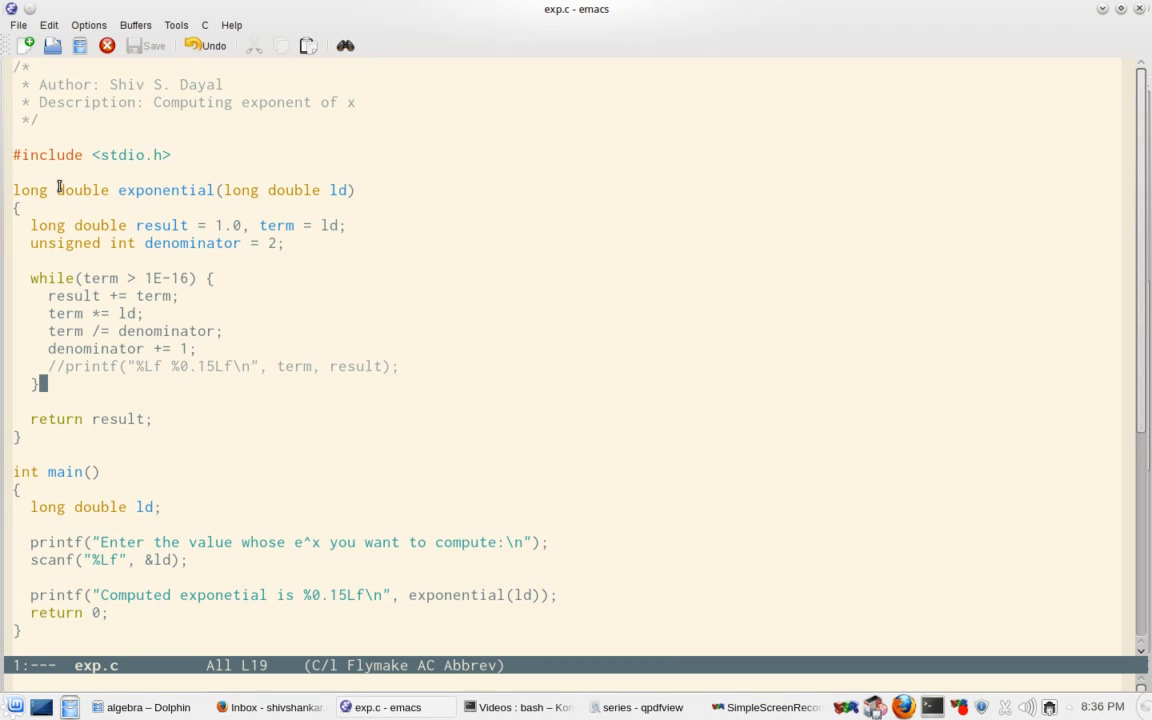
mouse_move(210, 224)
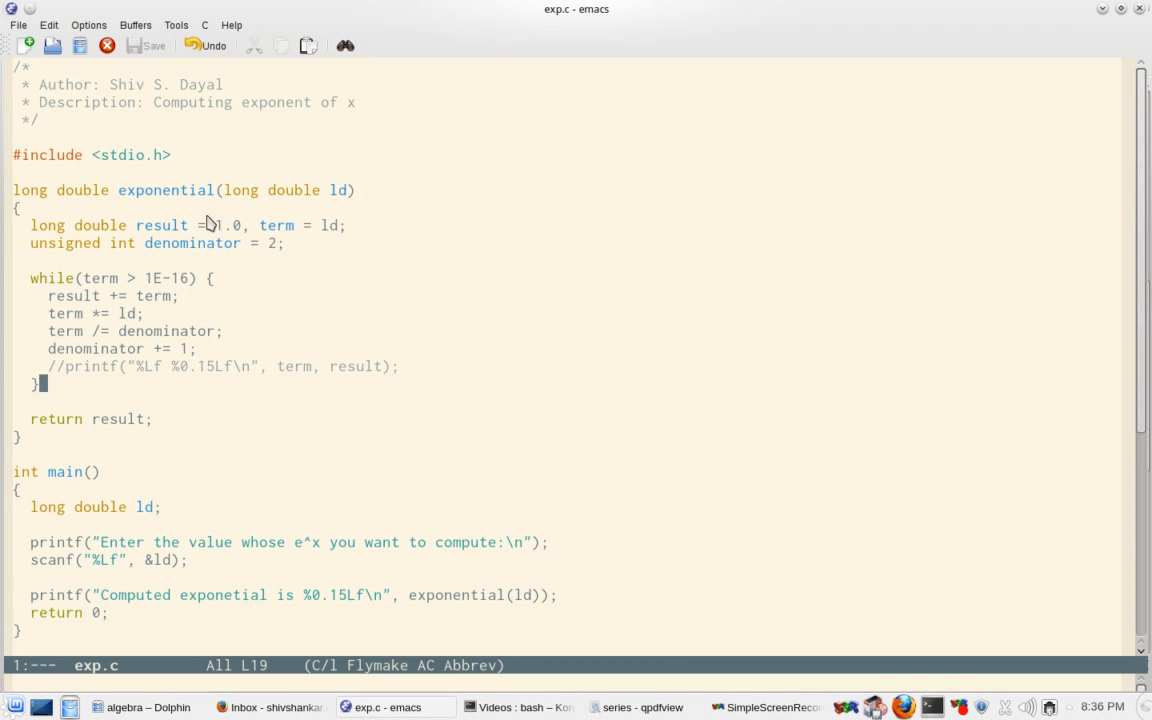
double_click(162, 224)
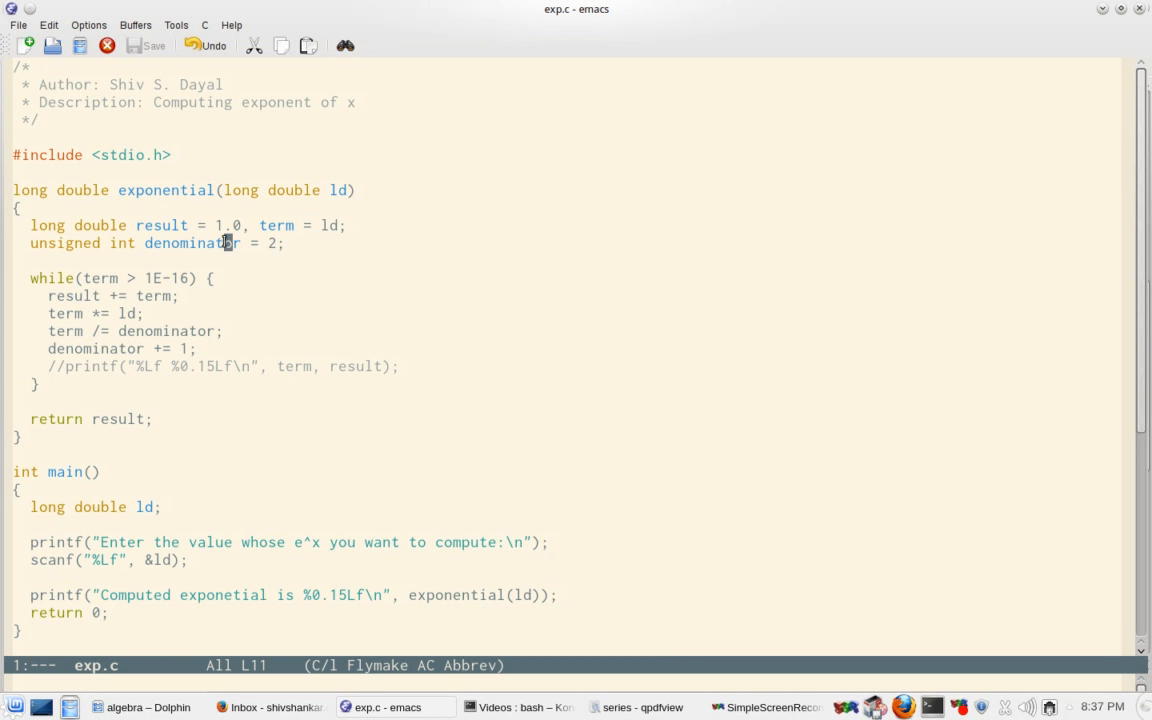
click(270, 244)
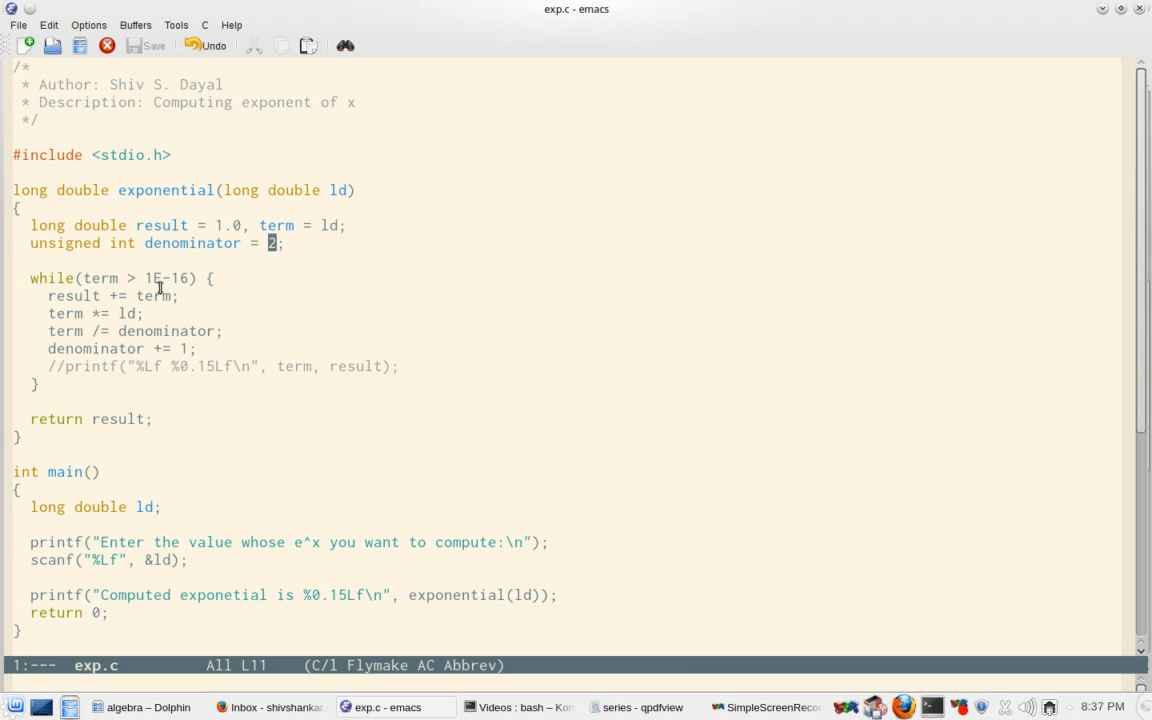
click(150, 296)
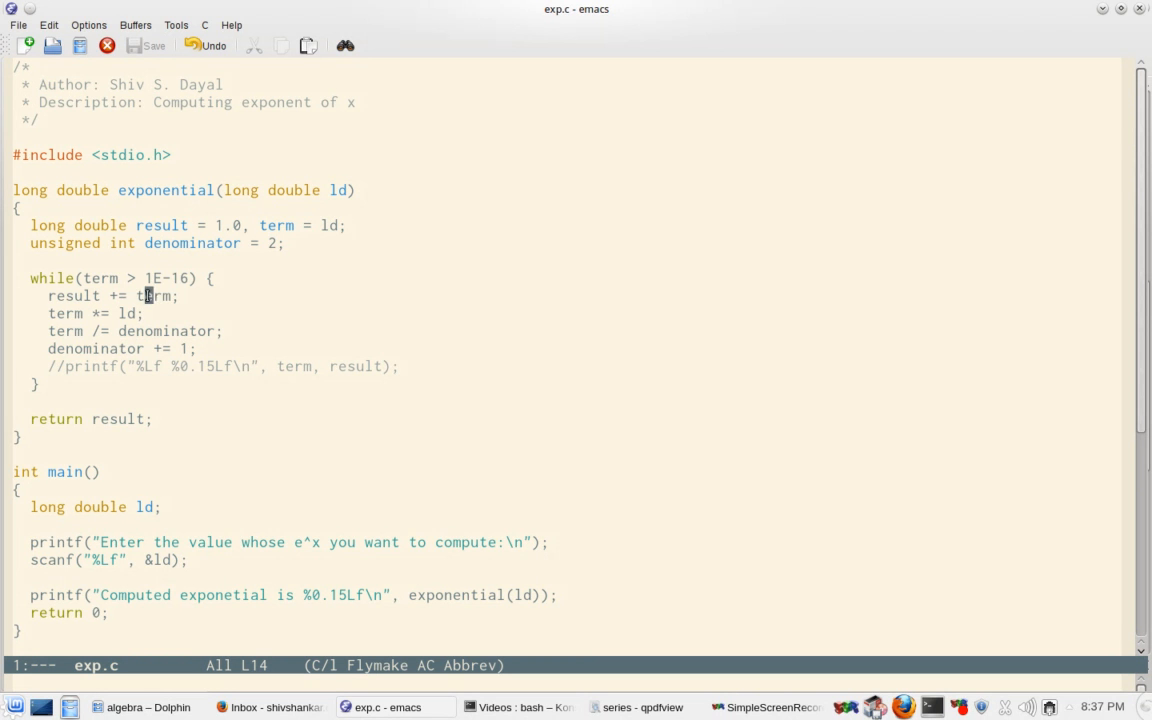
double_click(152, 296)
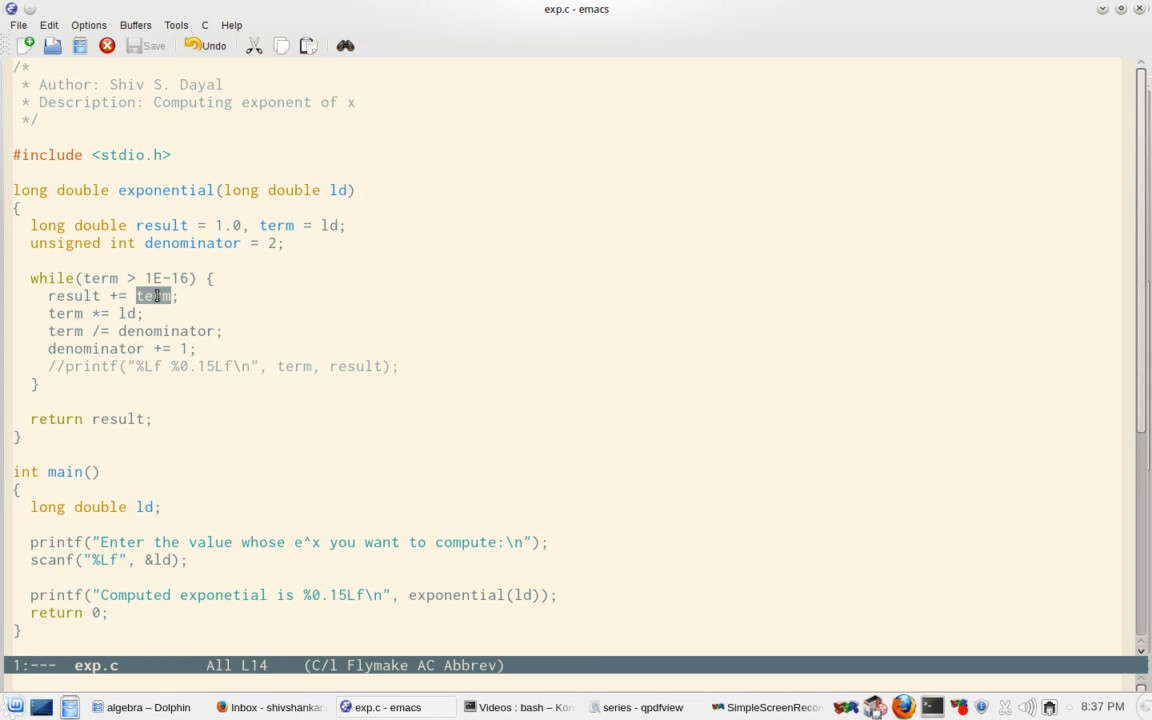
click(64, 312)
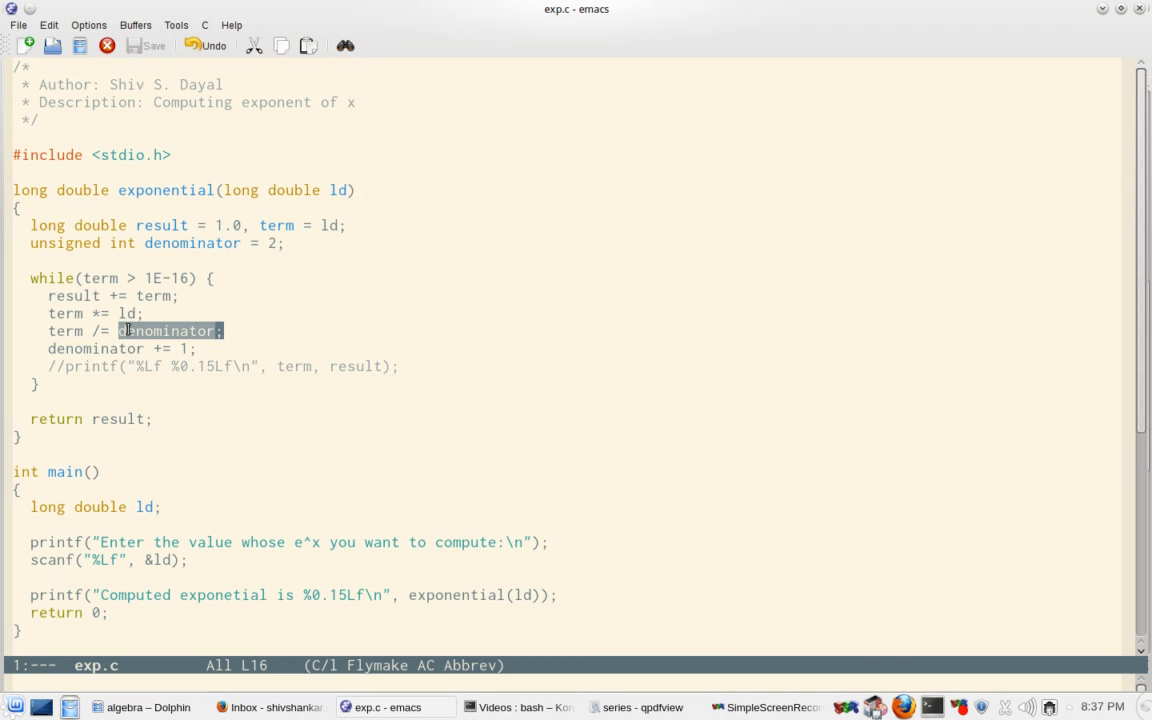
mouse_move(126, 348)
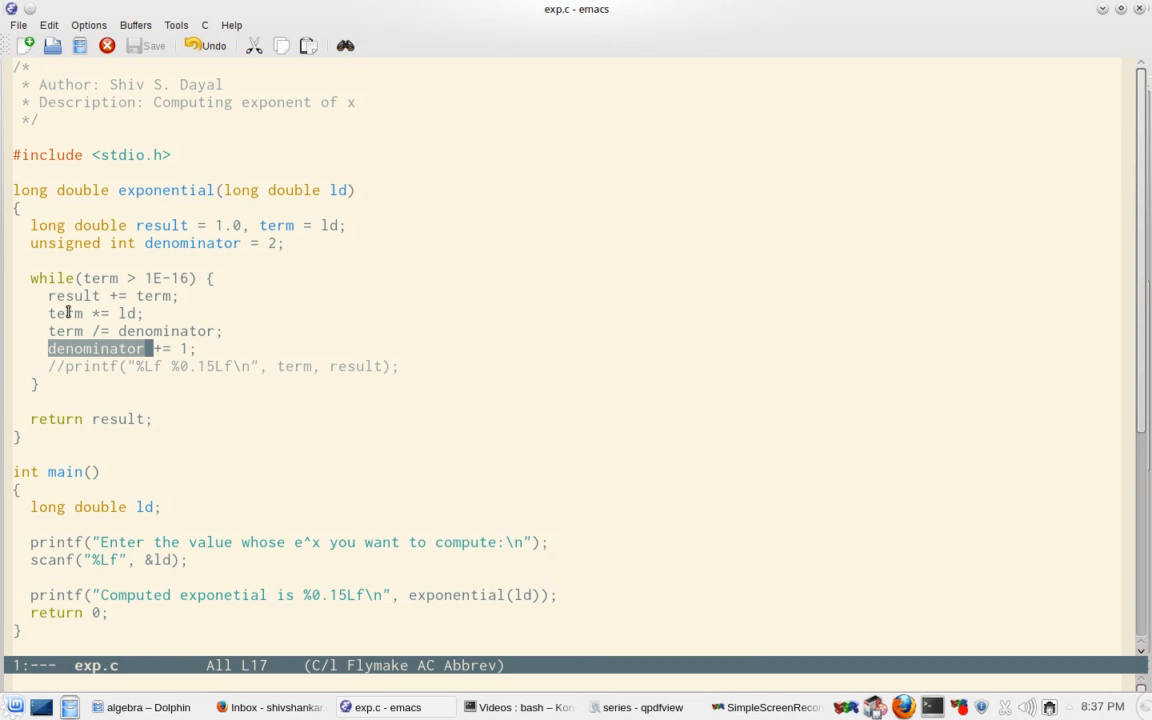
mouse_move(70, 328)
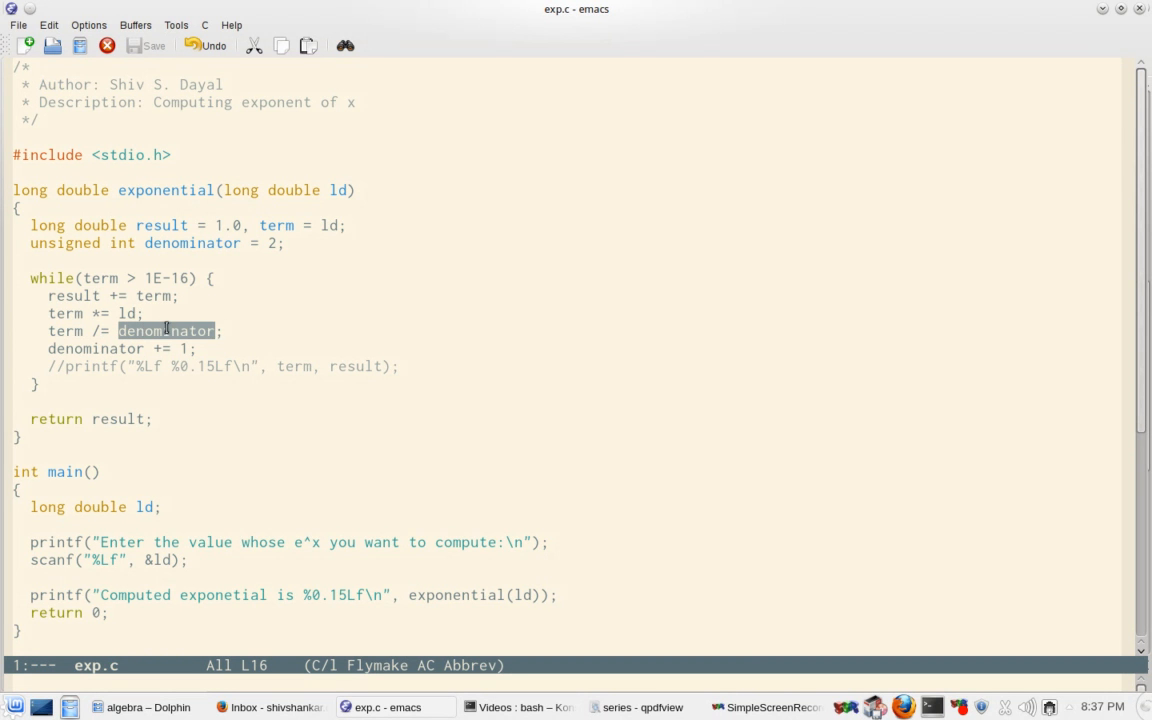
click(112, 278)
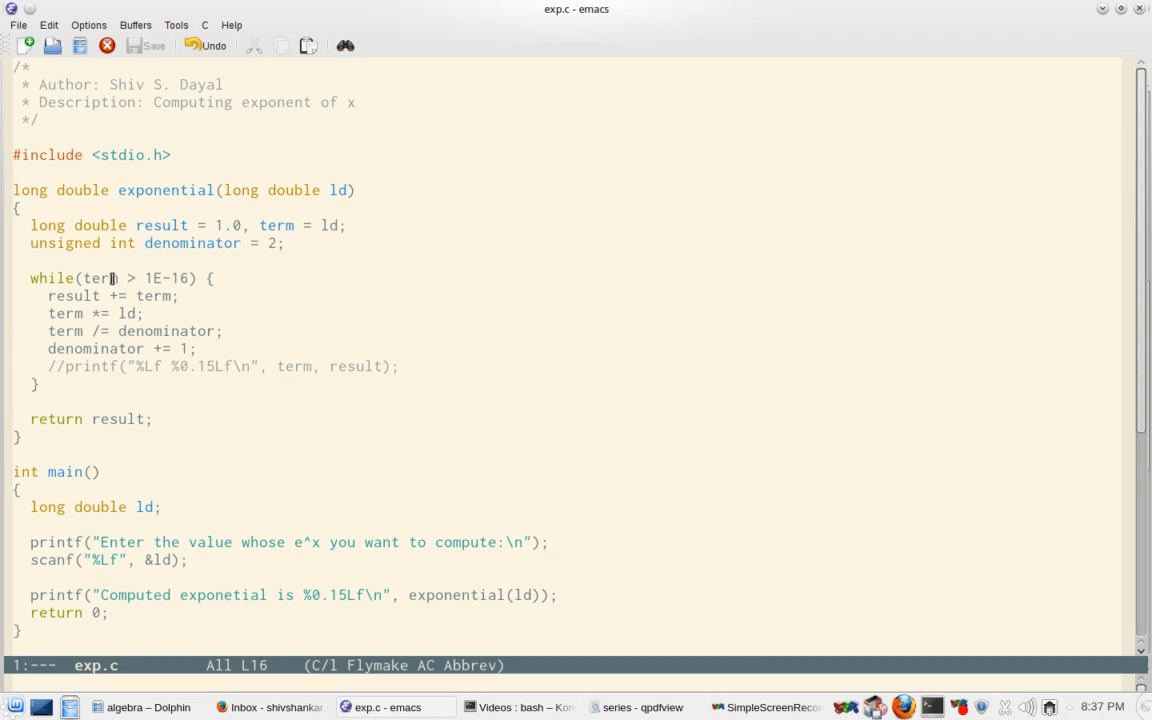
mouse_move(176, 312)
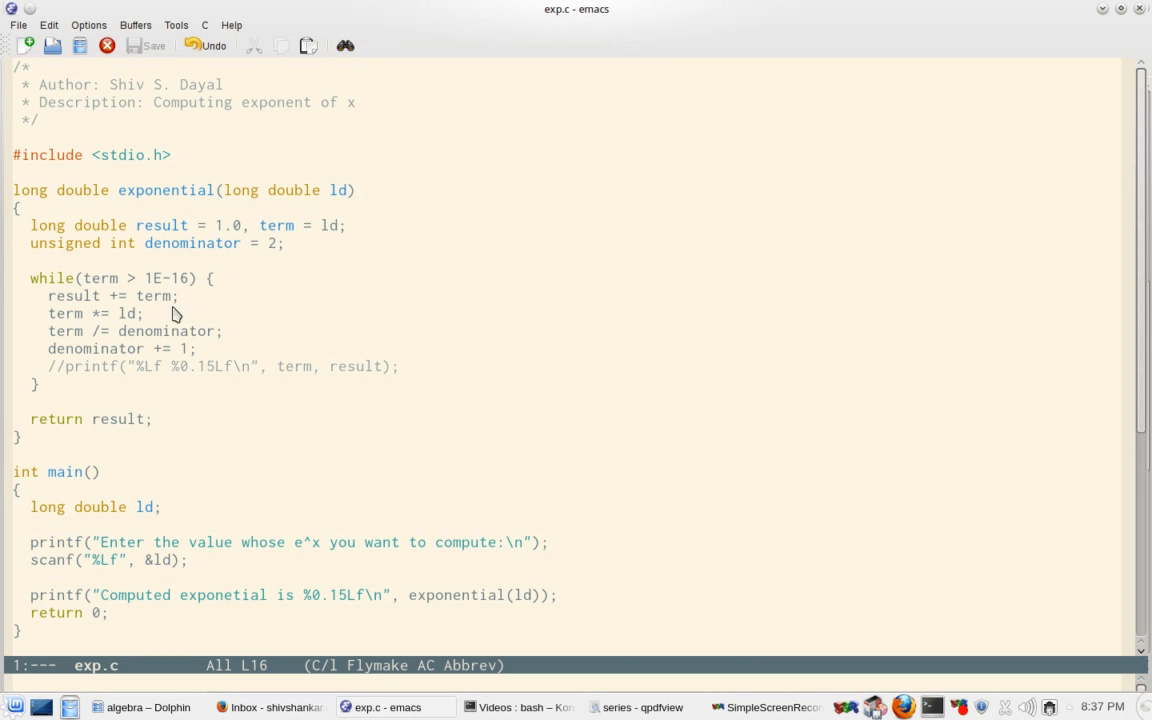
mouse_move(276, 536)
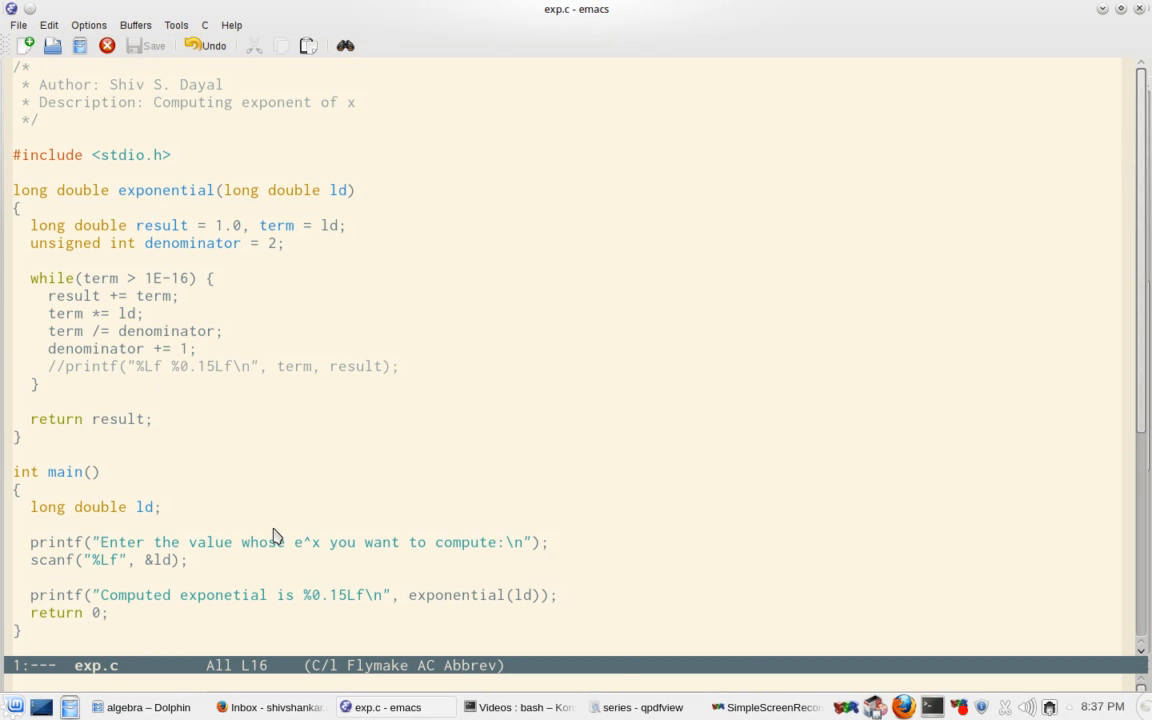
mouse_move(520, 708)
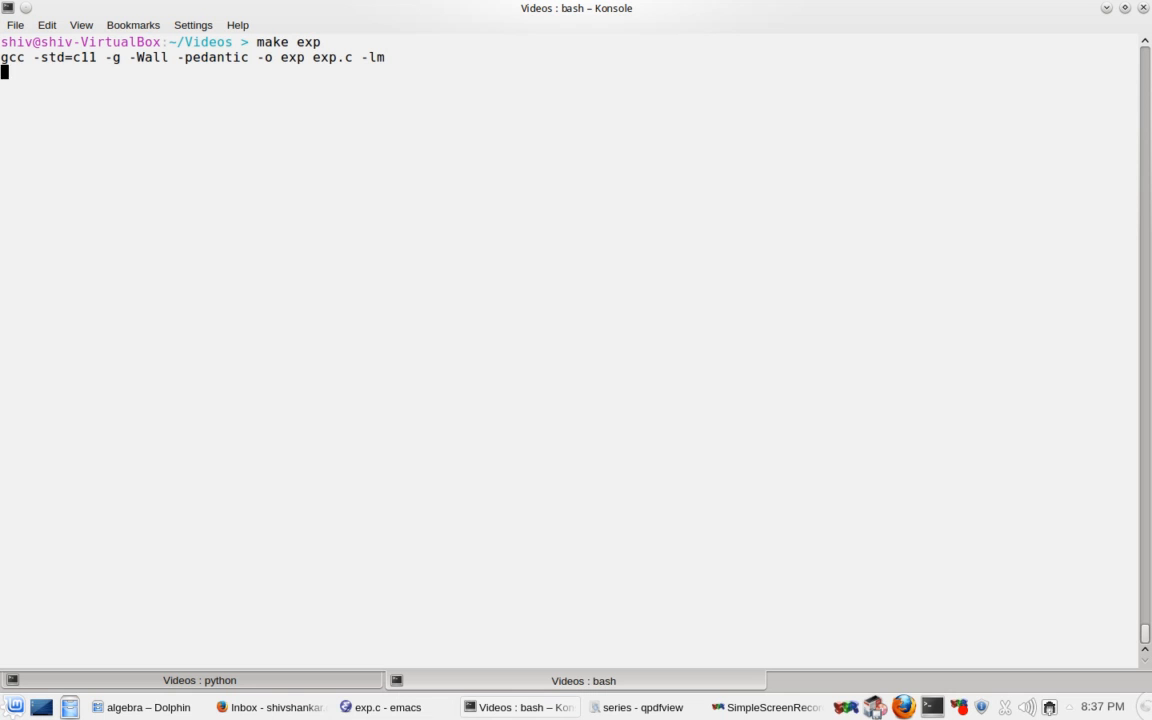
Step: Run ./exp with input 1, printing 2.718281828459045, then move to the Python session
text(./ex)
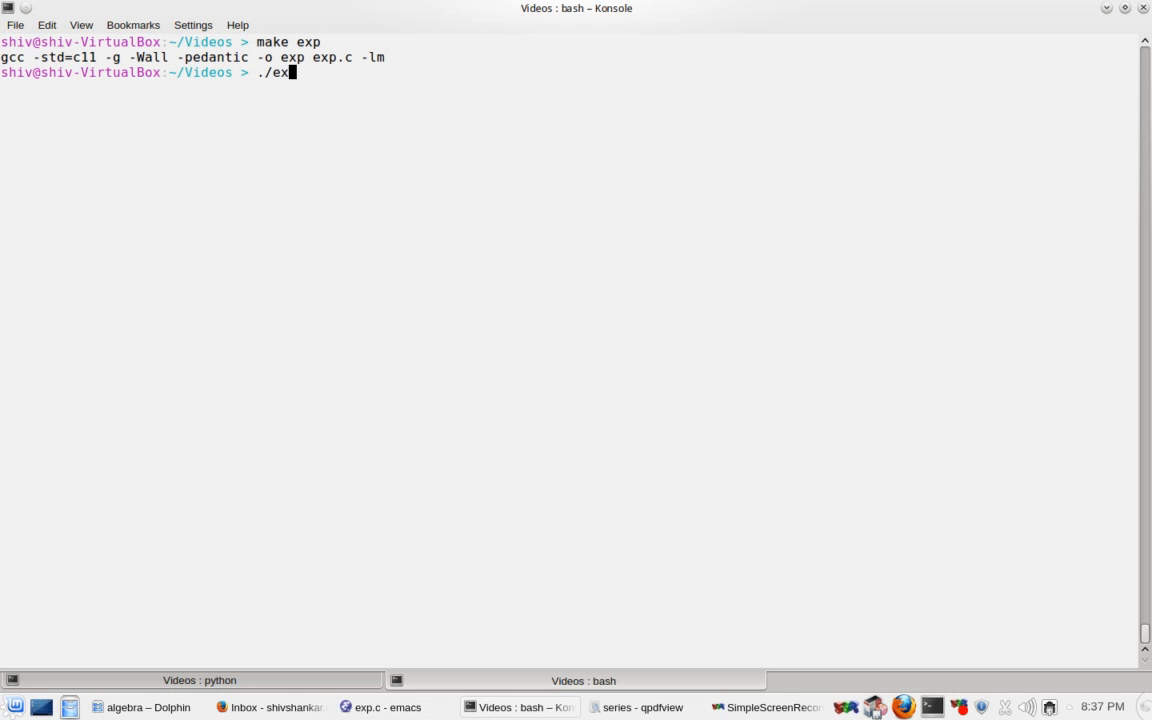
key(Return)
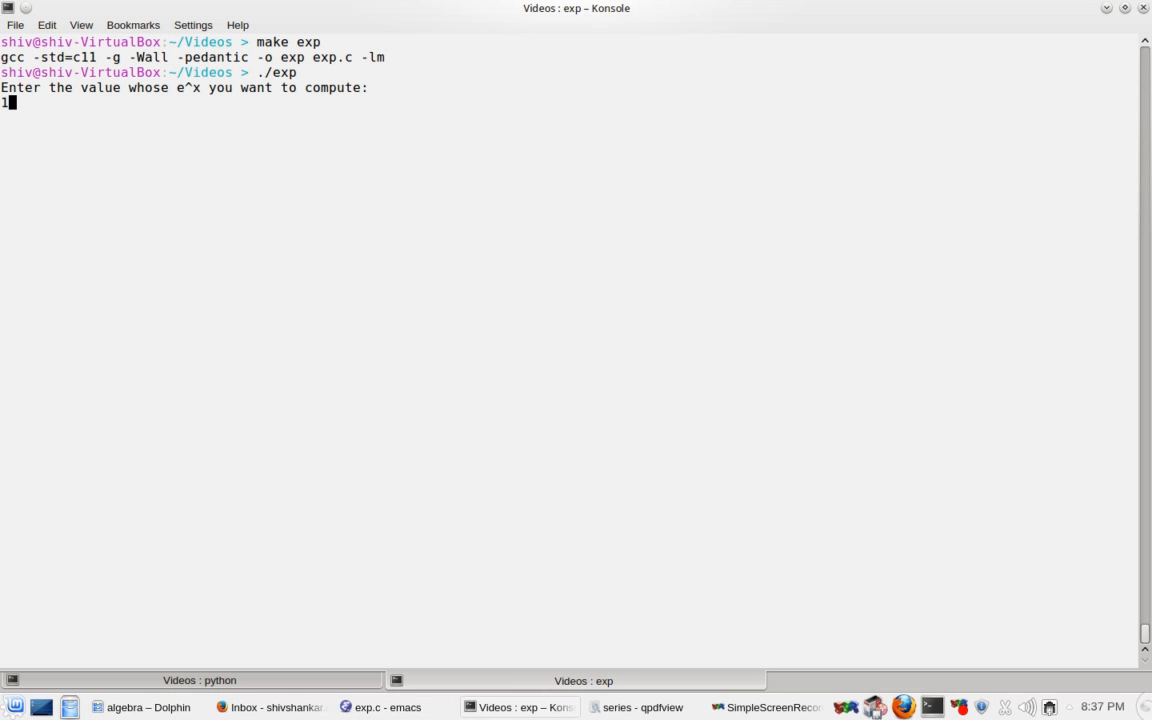
key(Return)
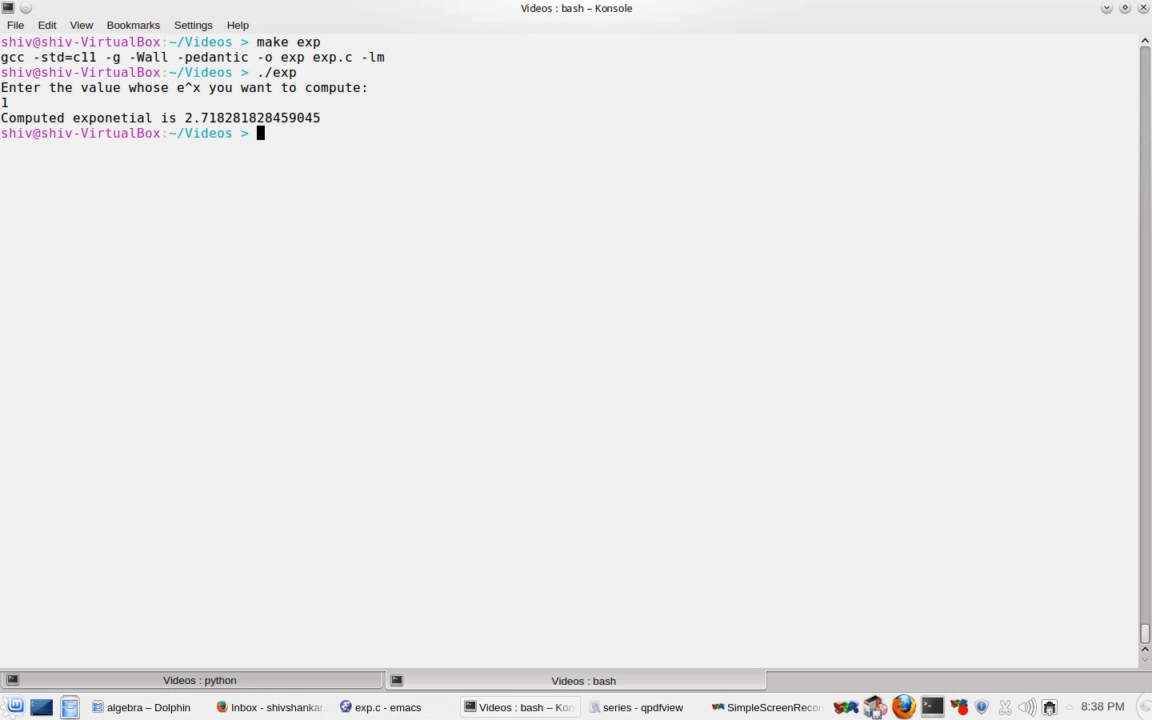
click(200, 680)
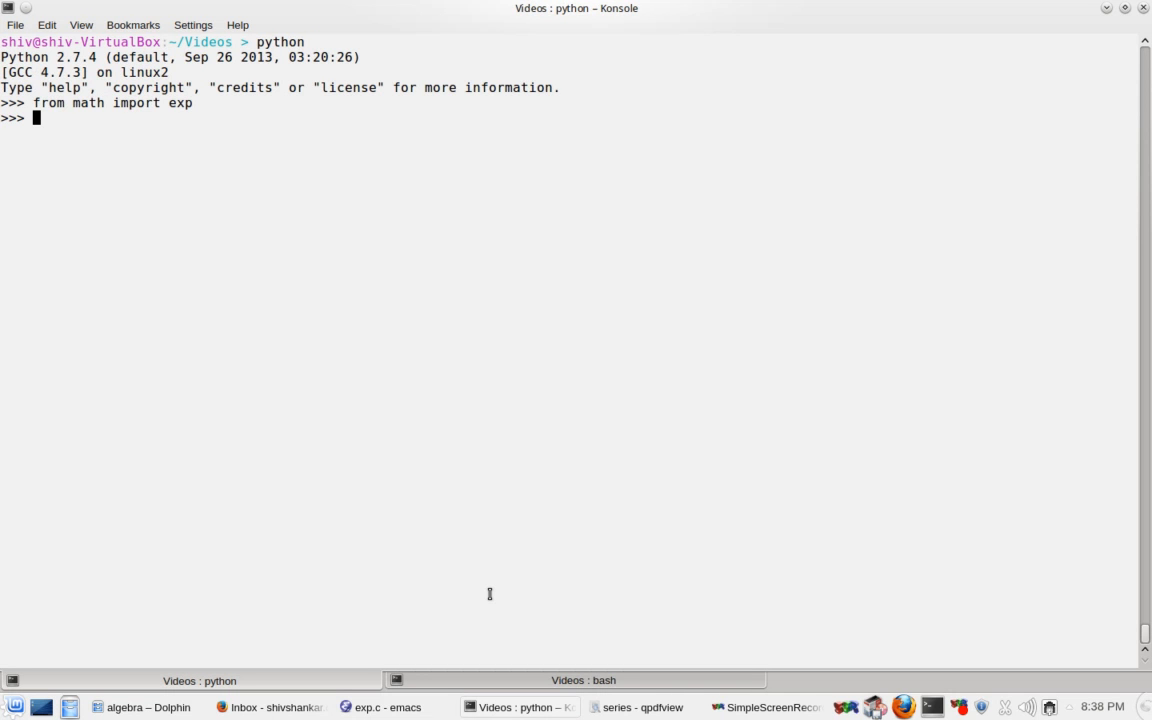
Step: Evaluate exp(1) in Python giving 2.718281828459045 and return to the bash tab
text(exp())
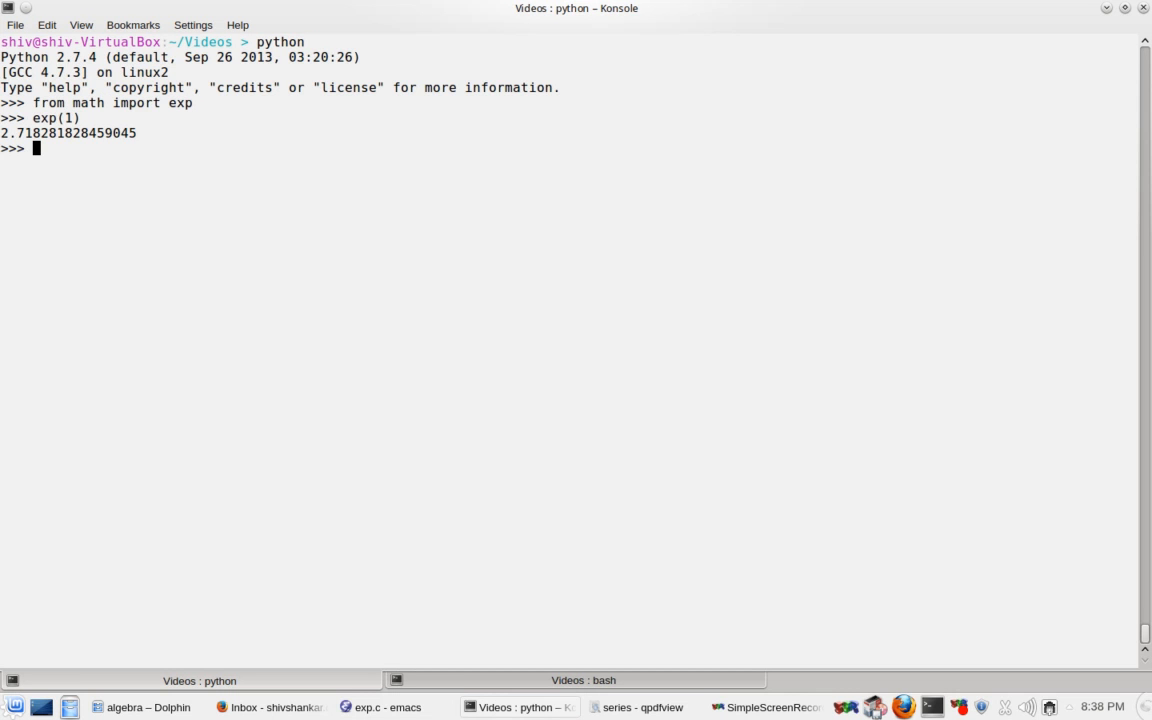
click(582, 680)
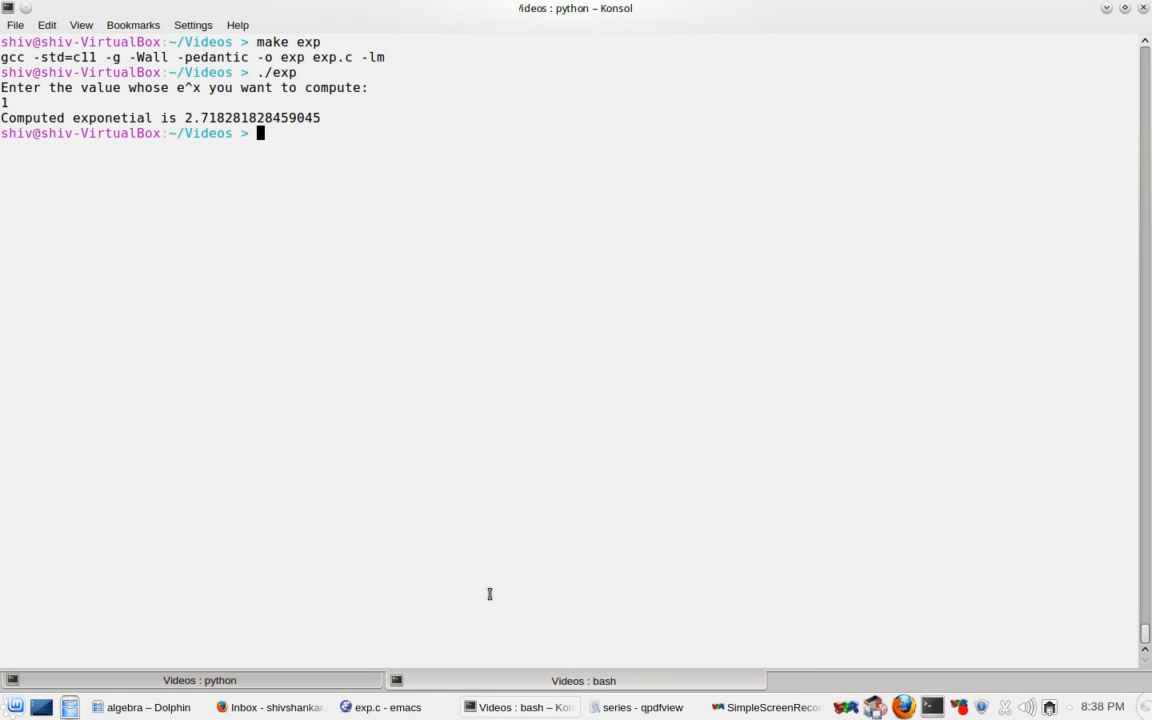
Step: Rerun ./exp with input .1 giving 1.105170918075648 and check Python's exp(.1)
key(Return)
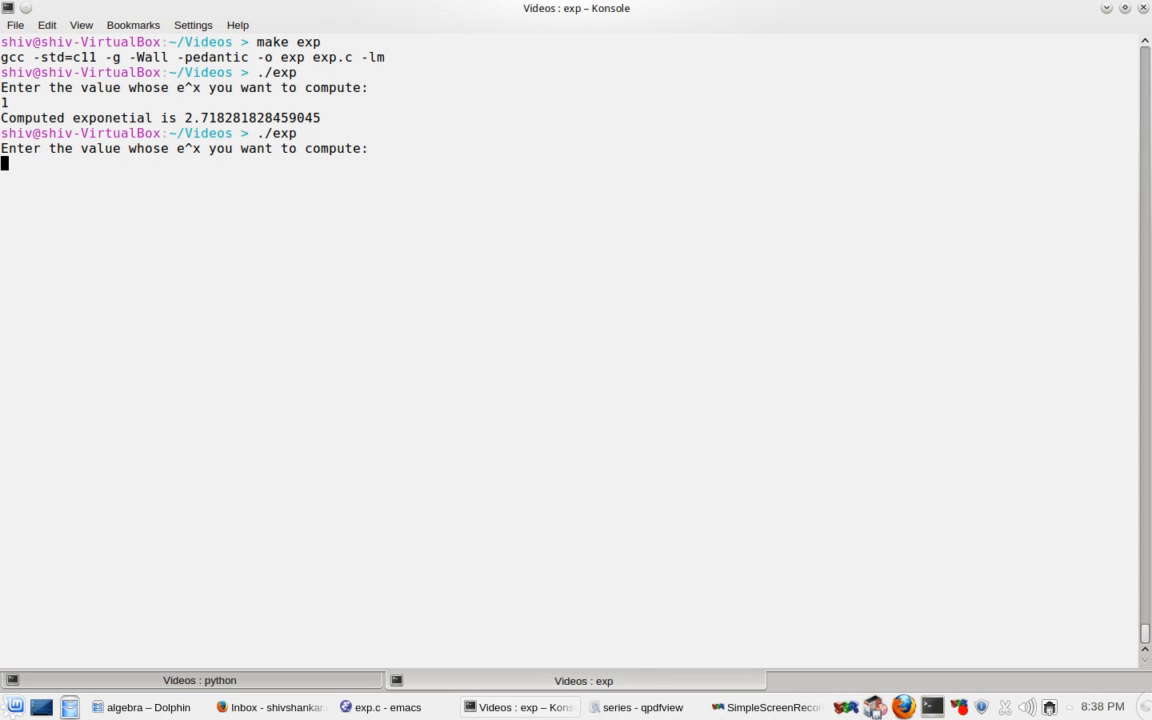
text(.1)
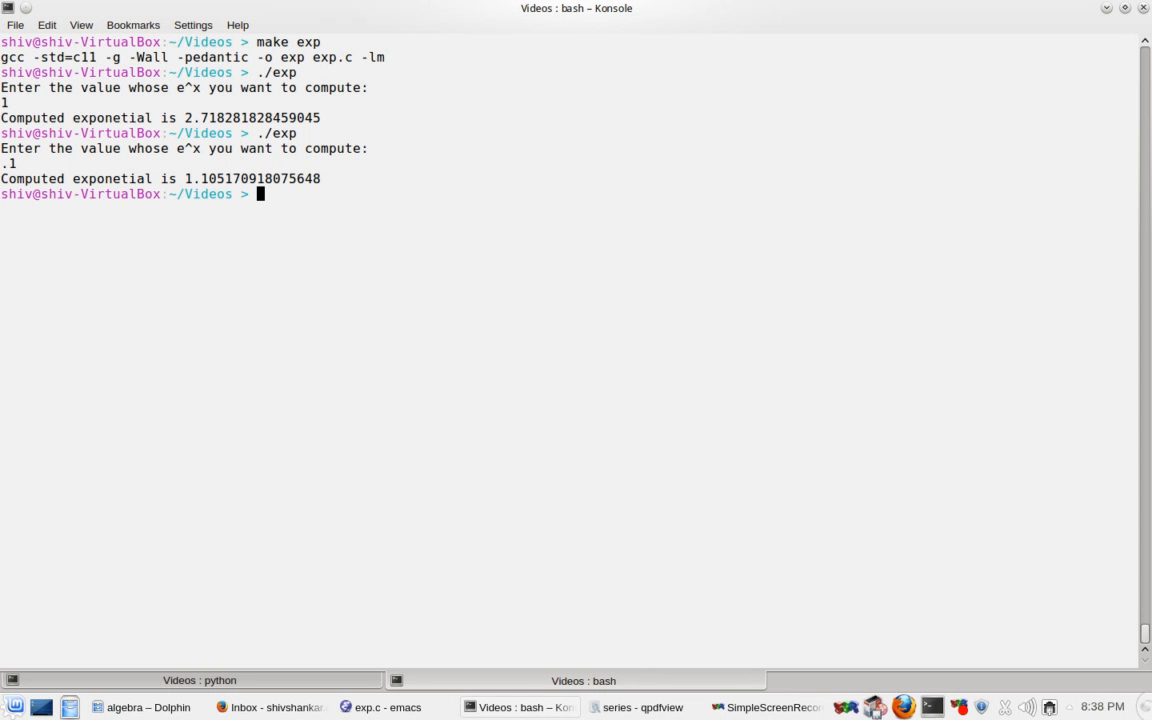
click(200, 680)
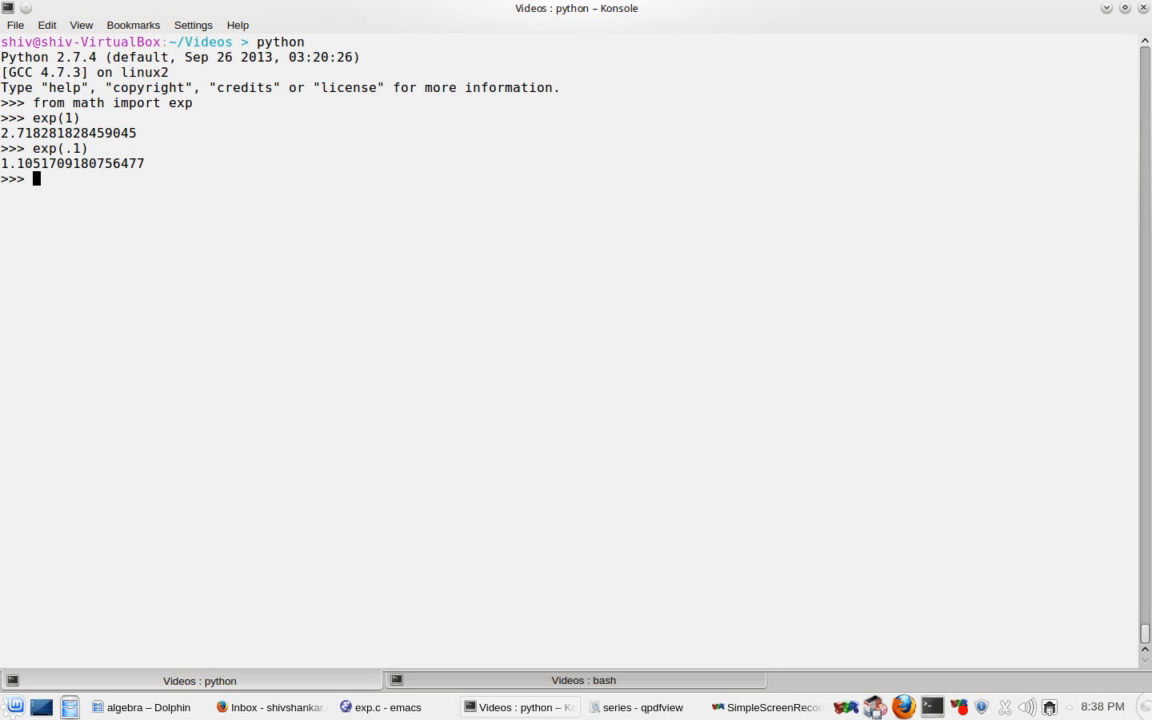
mouse_move(488, 592)
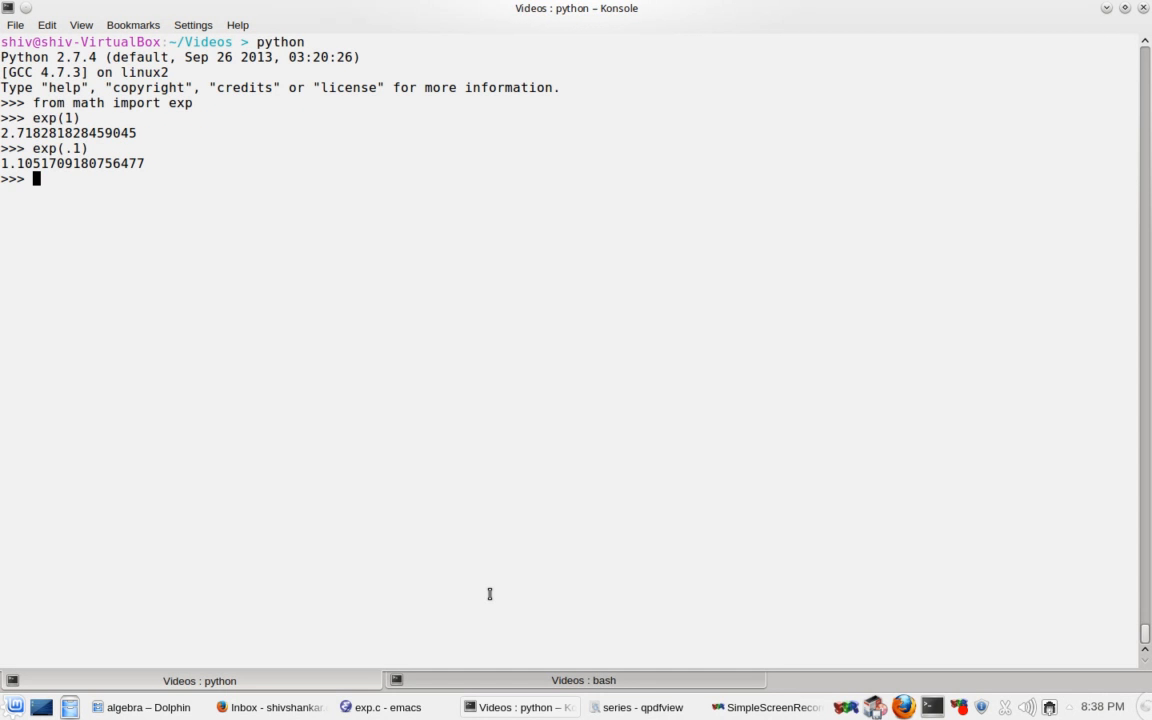
click(584, 680)
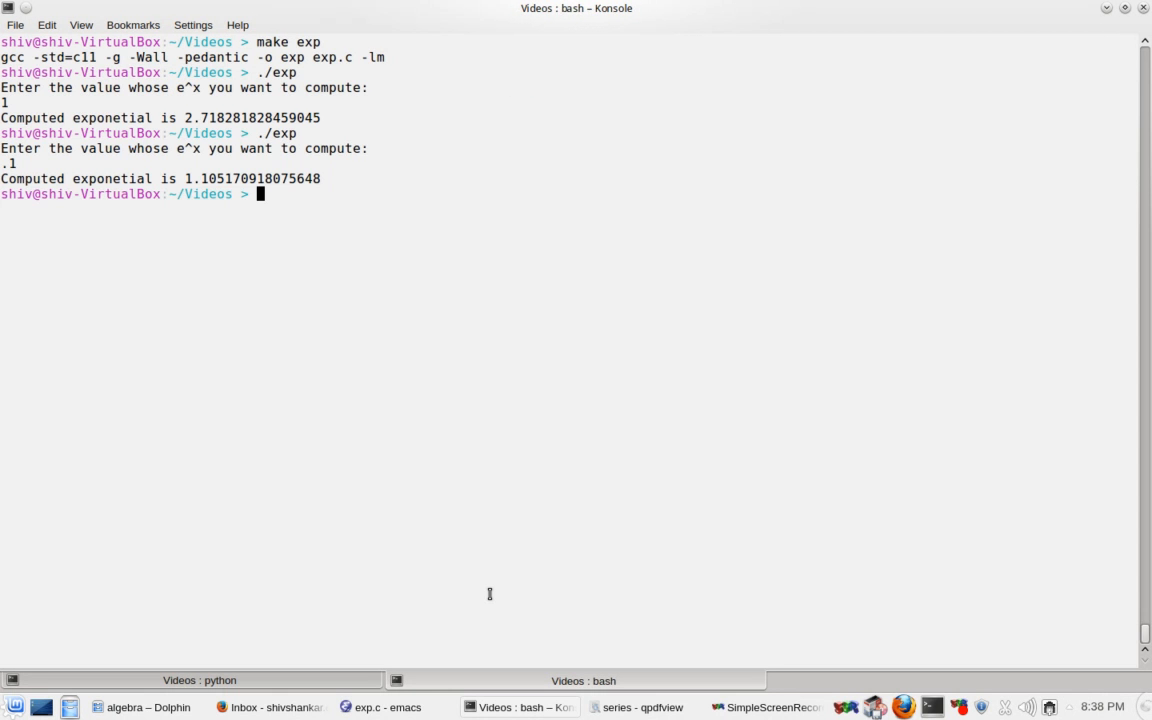
Step: Flip between the bash and Python tabs to compare the .1 results side by side
click(200, 680)
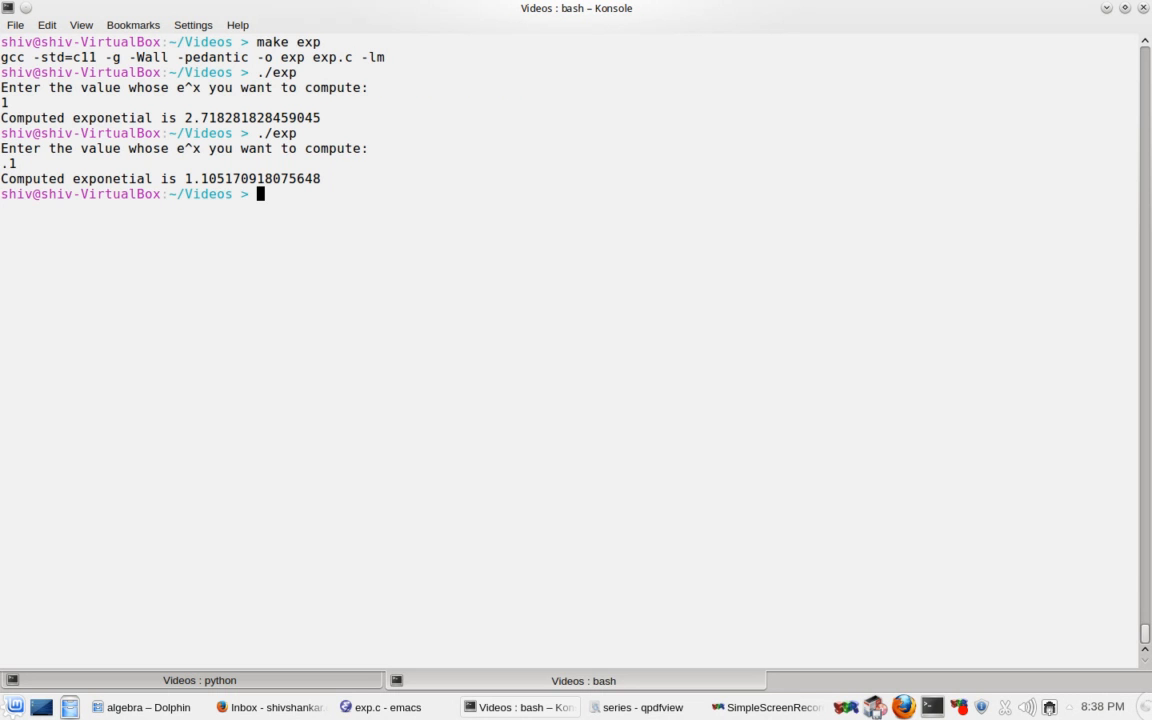
click(200, 680)
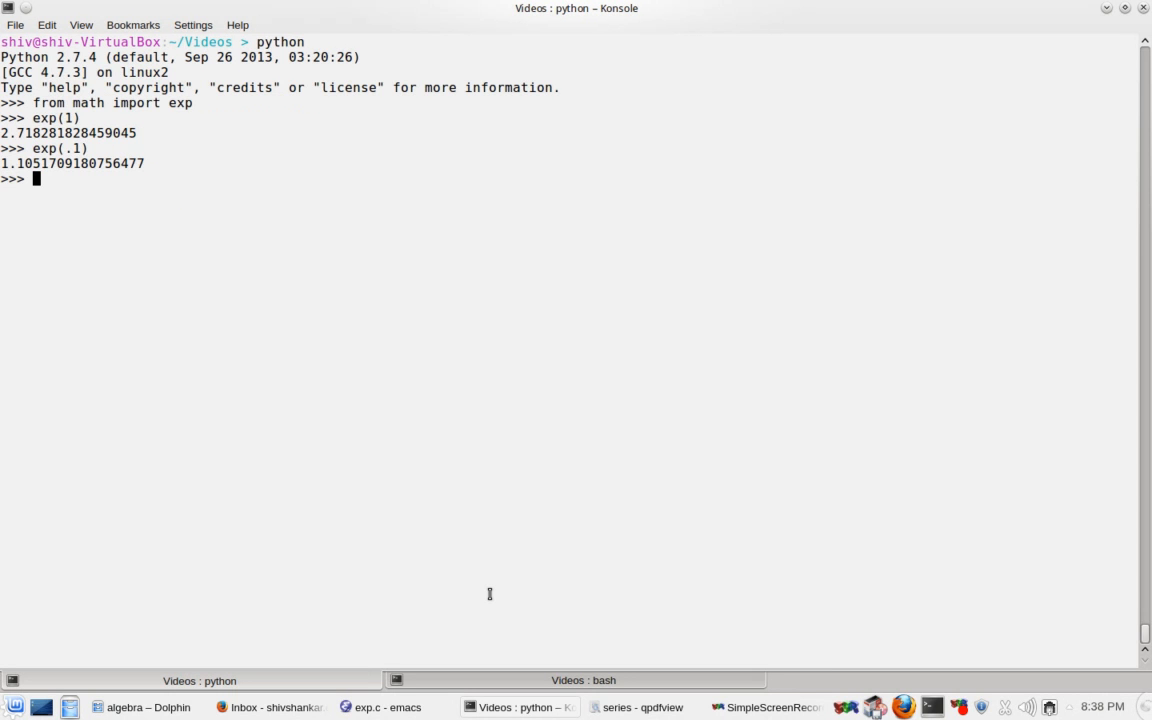
click(584, 680)
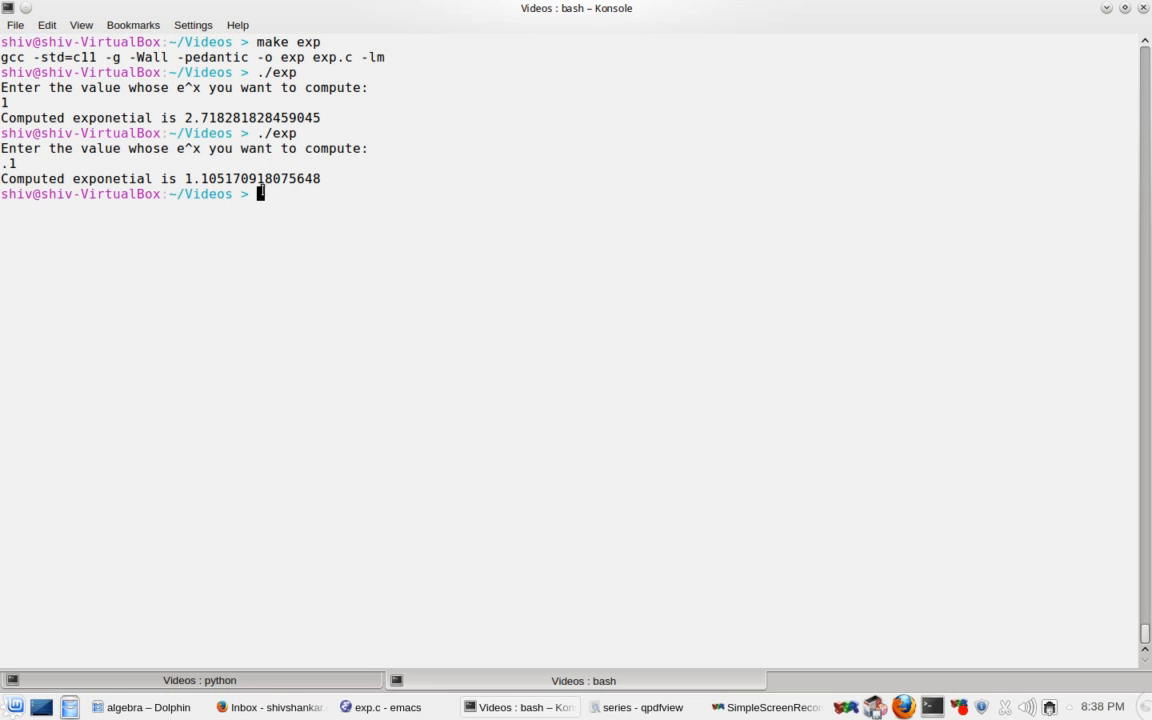
click(200, 680)
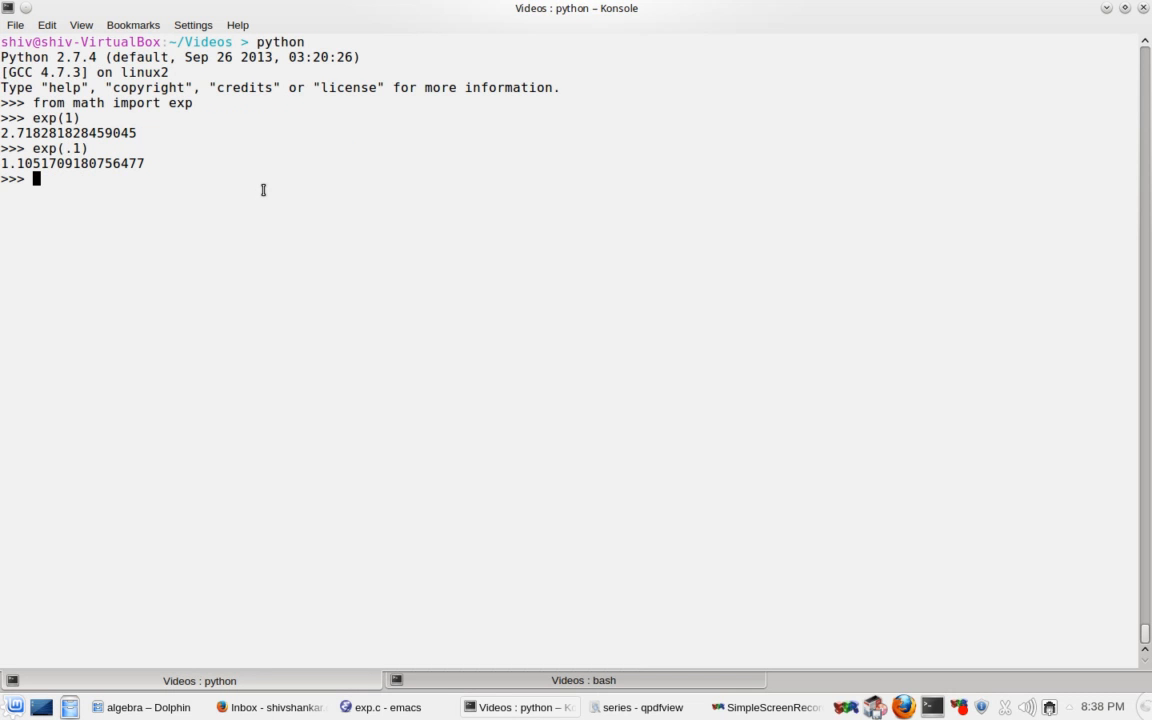
Step: Evaluate exp(2) in Python as 7.38905609893065 and run ./exp on 2 for 7.389056098930650
click(584, 680)
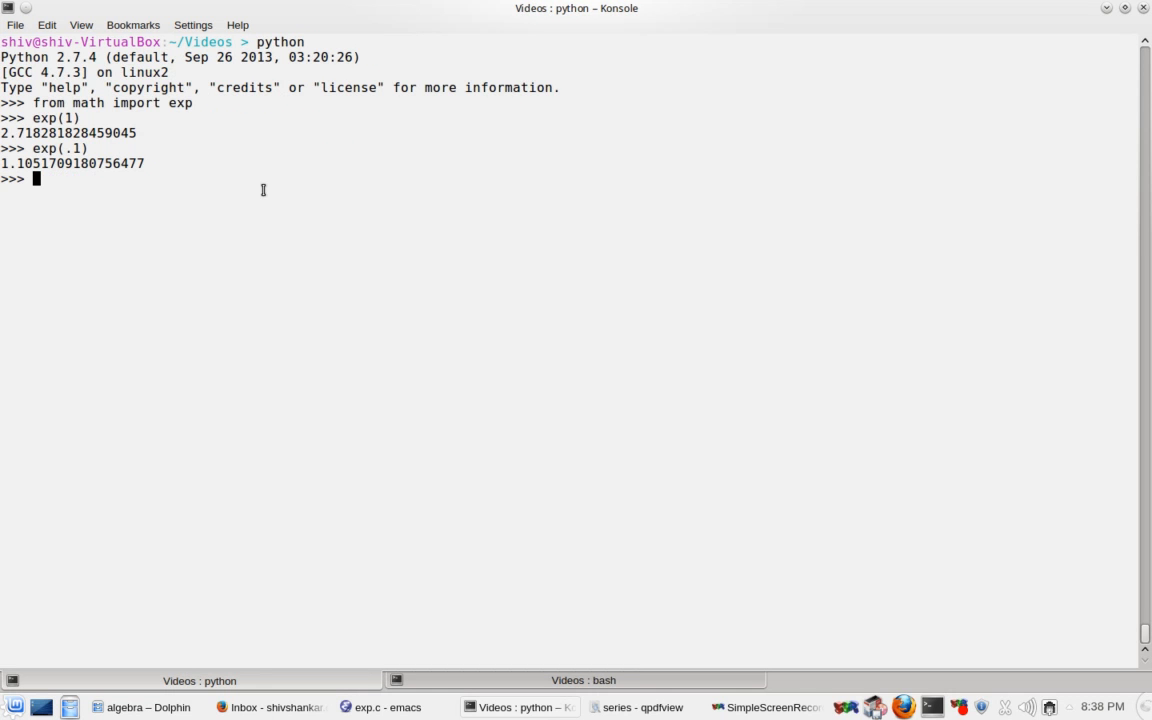
text(exp()
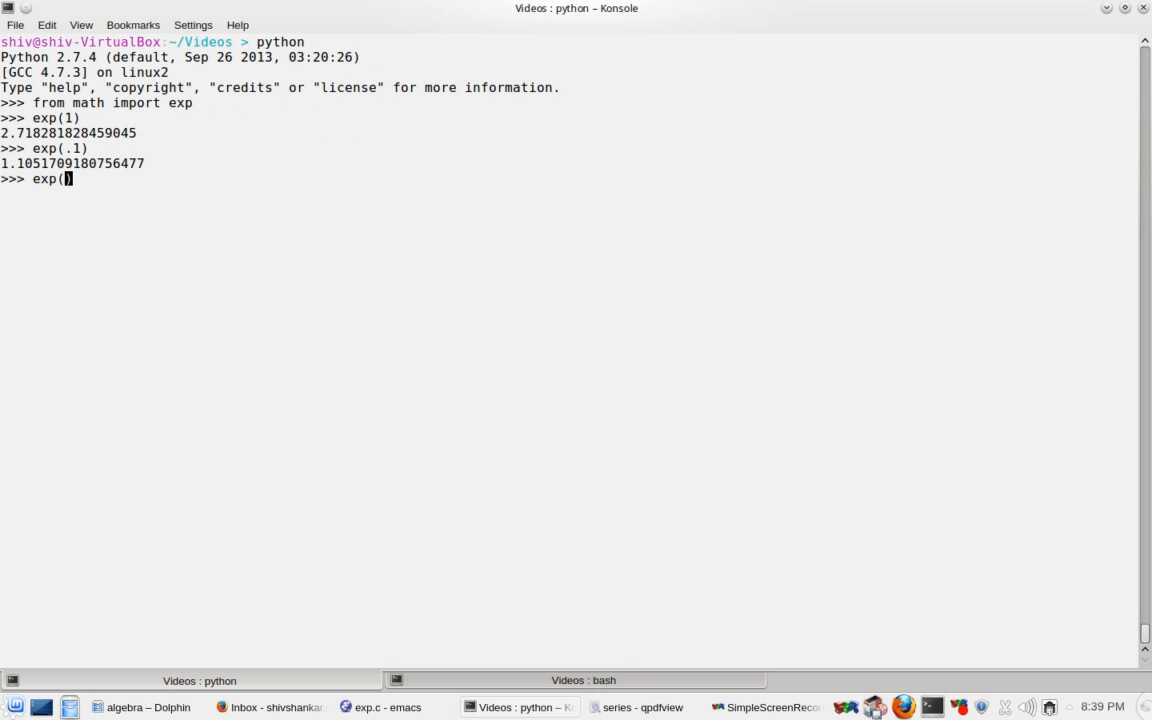
text(2)
key(Return)
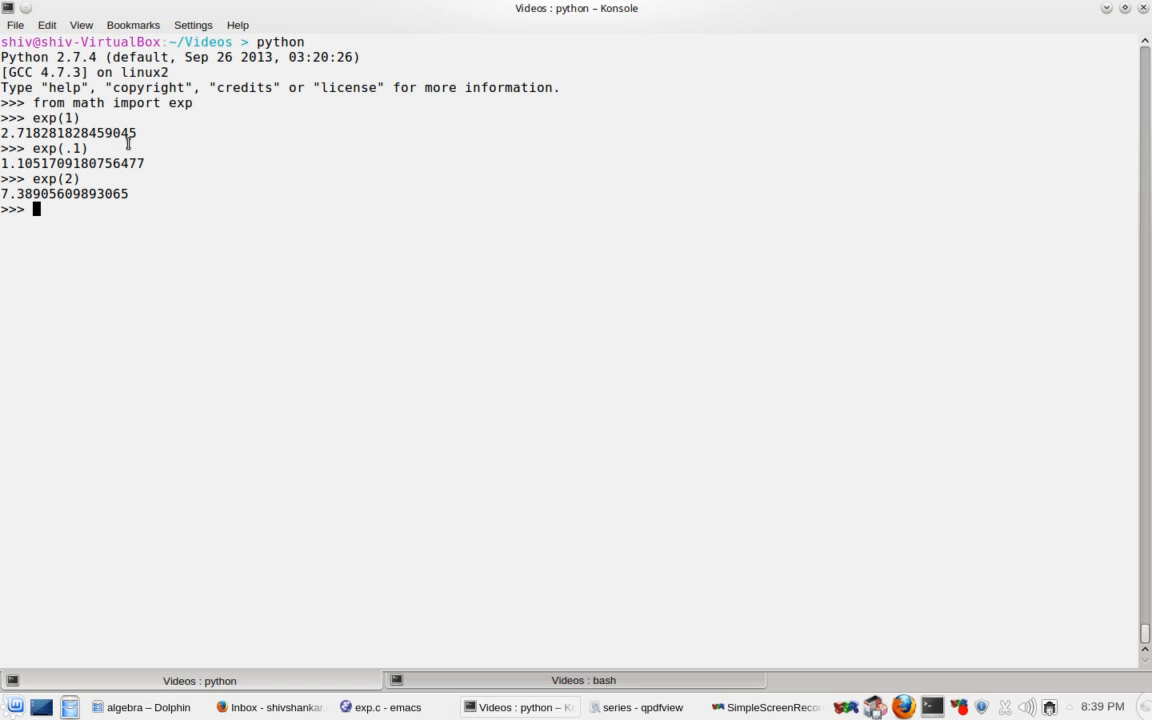
mouse_move(138, 162)
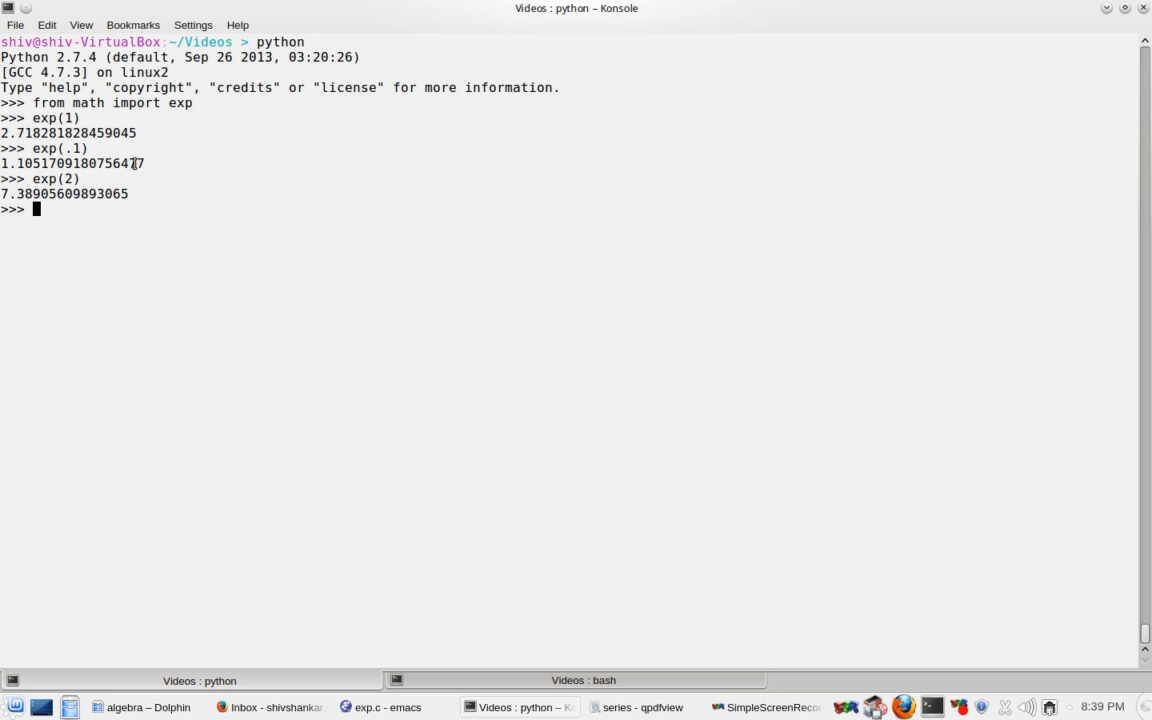
mouse_move(180, 182)
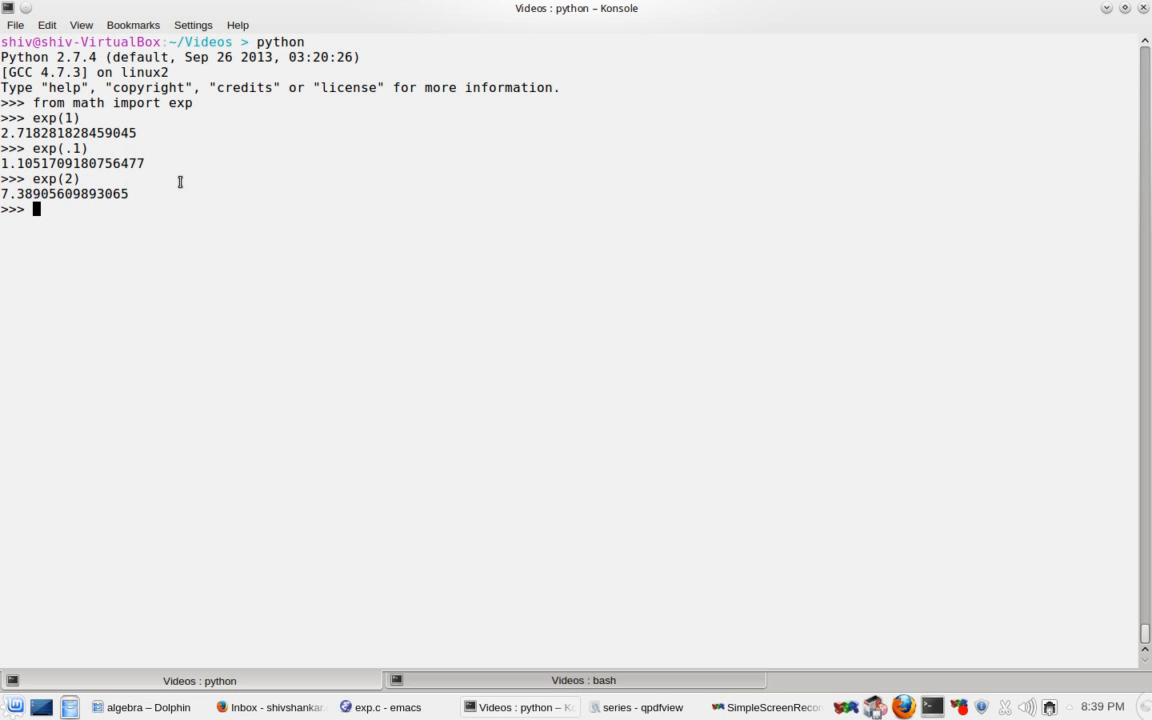
click(584, 680)
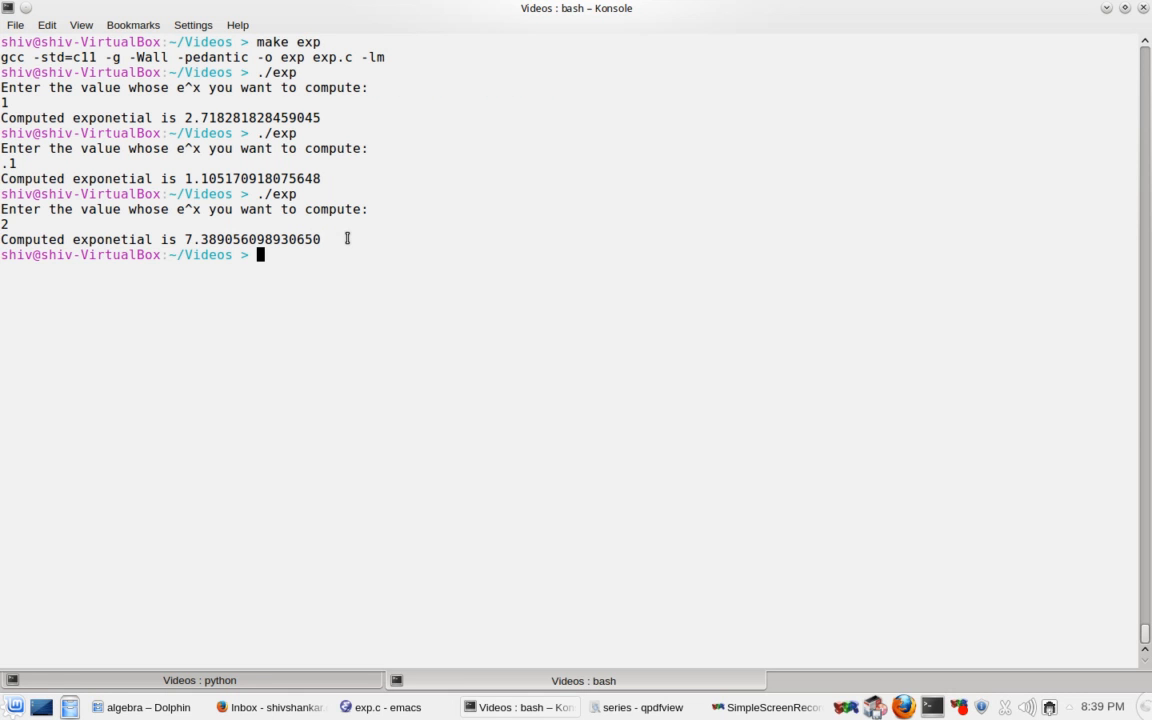
mouse_move(368, 436)
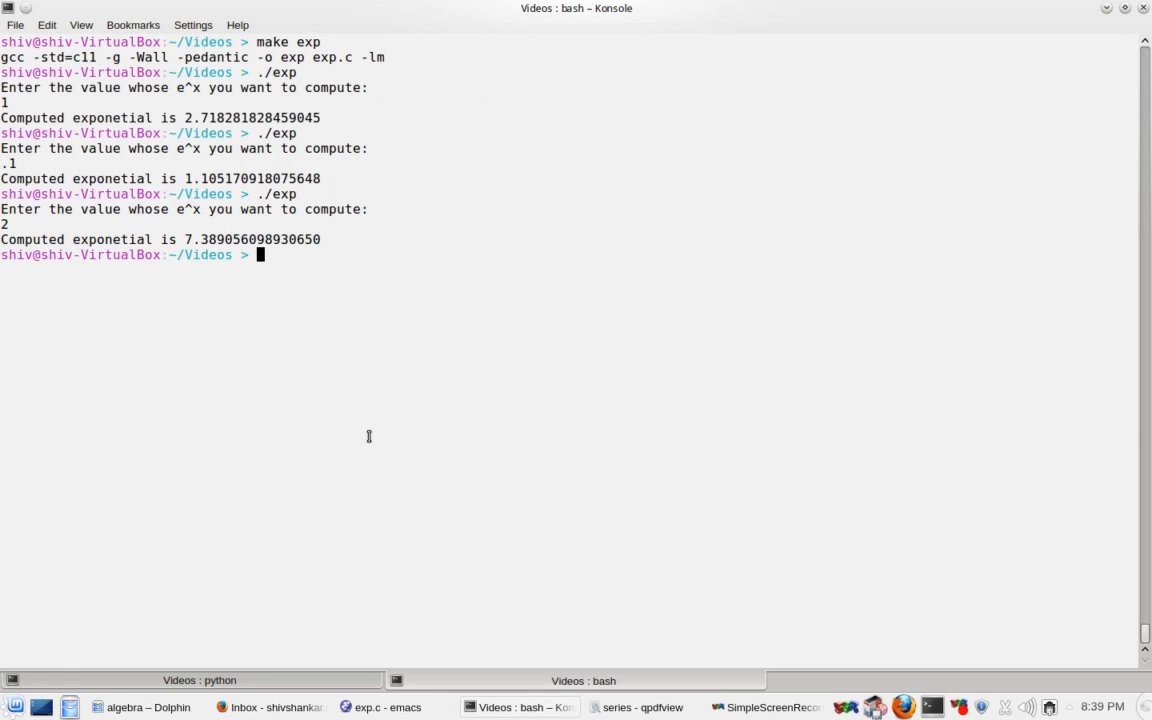
Step: Return to exp.c and examine ld in the while loop's term += update line
click(380, 708)
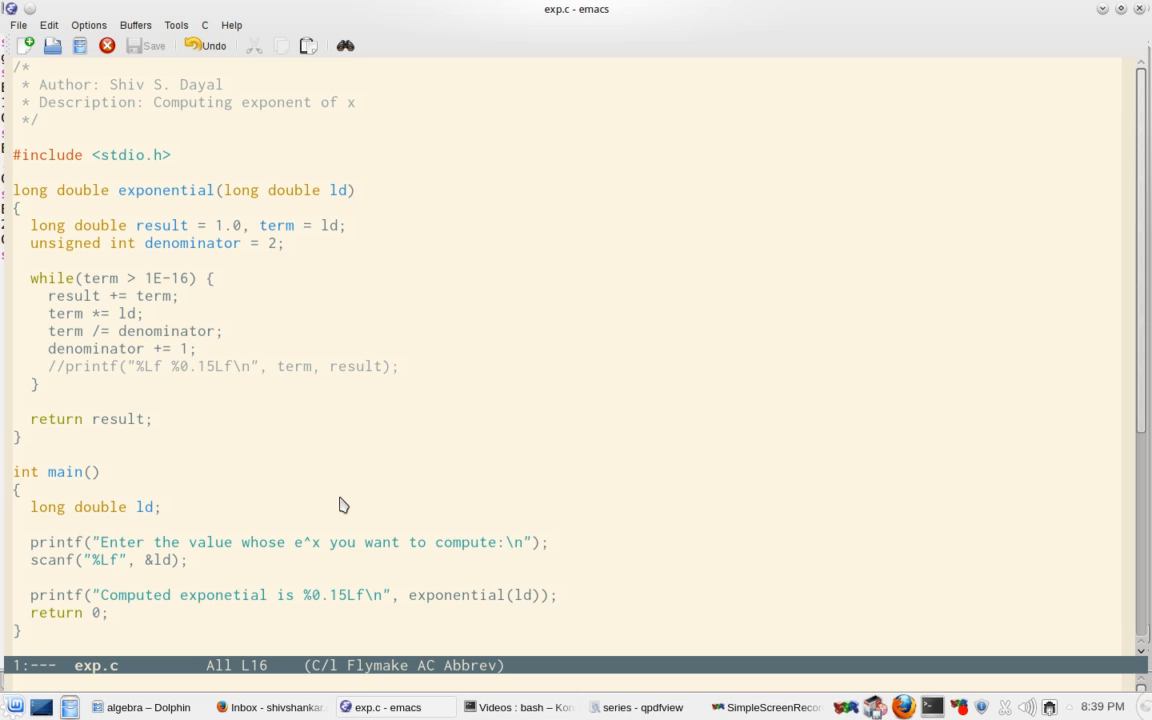
mouse_move(116, 324)
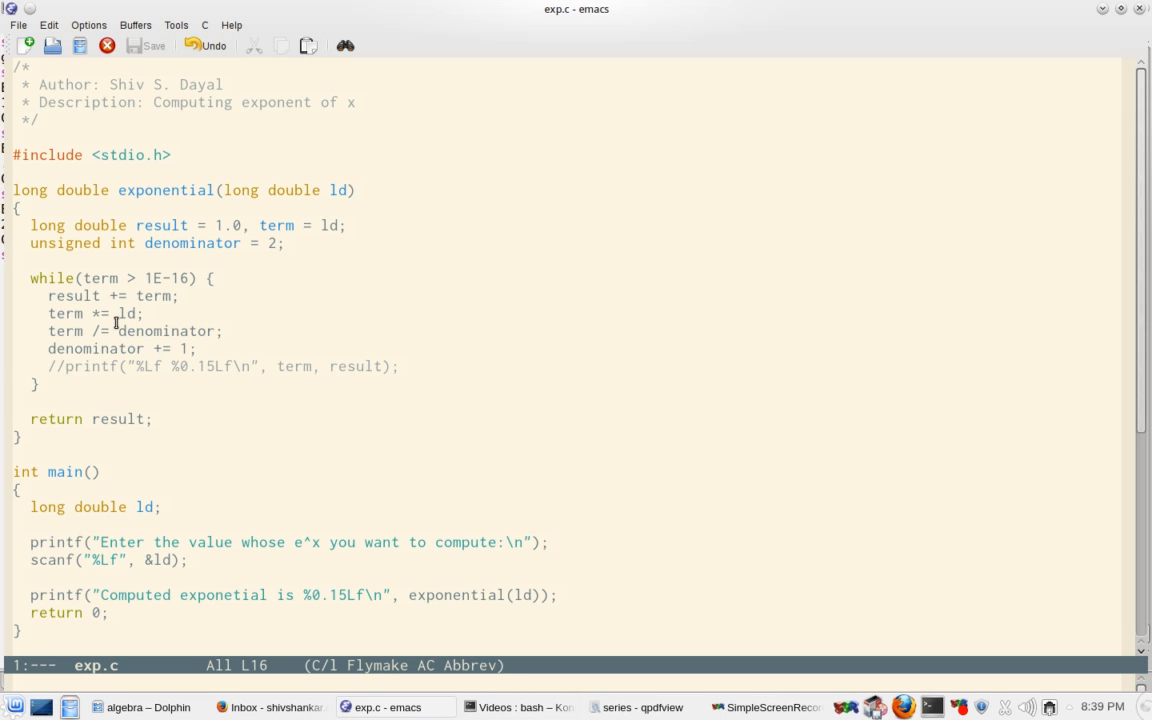
click(124, 312)
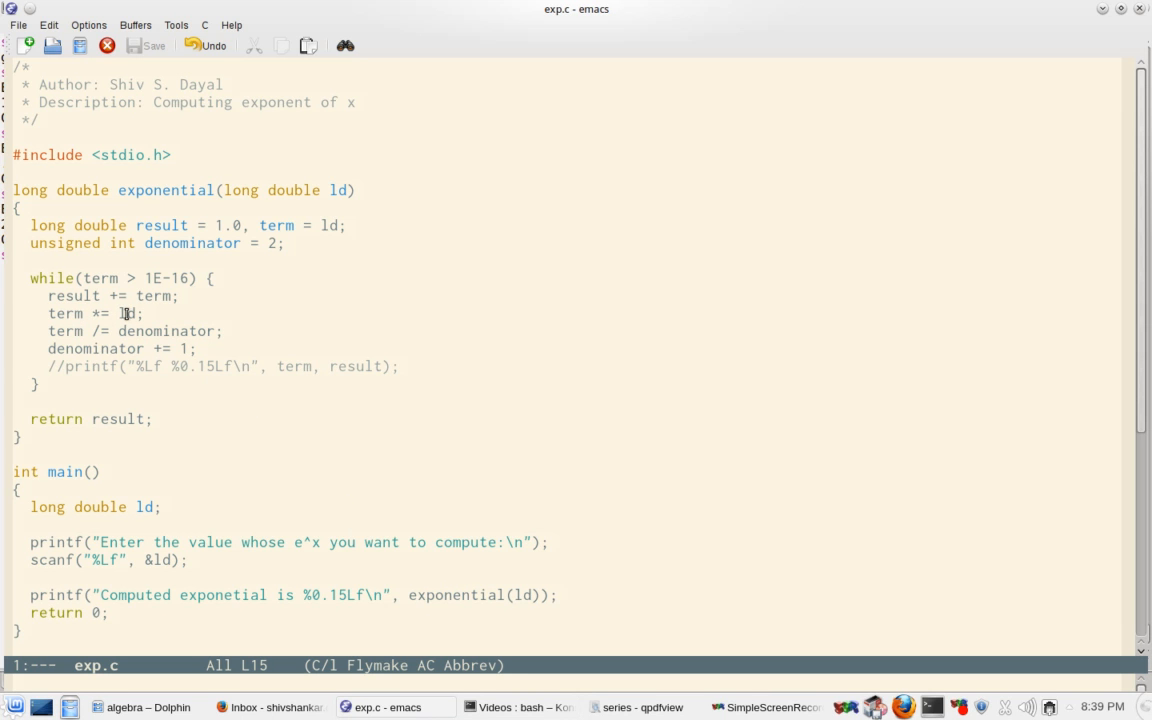
double_click(128, 312)
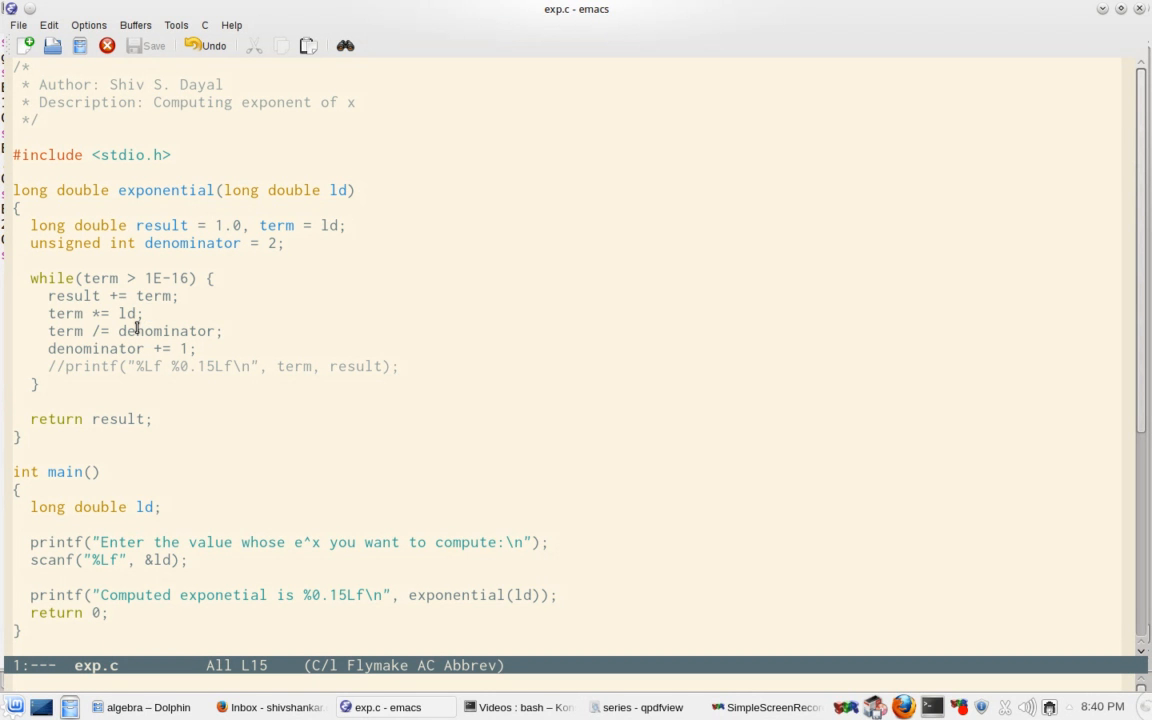
click(148, 312)
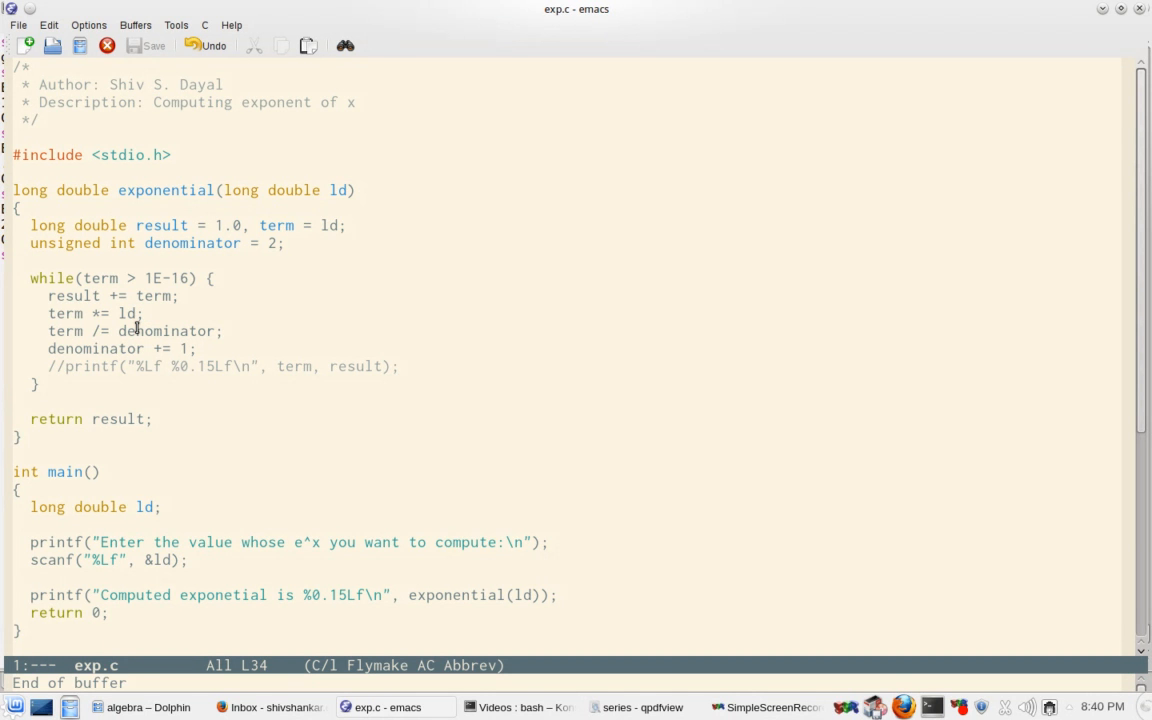
text(http)
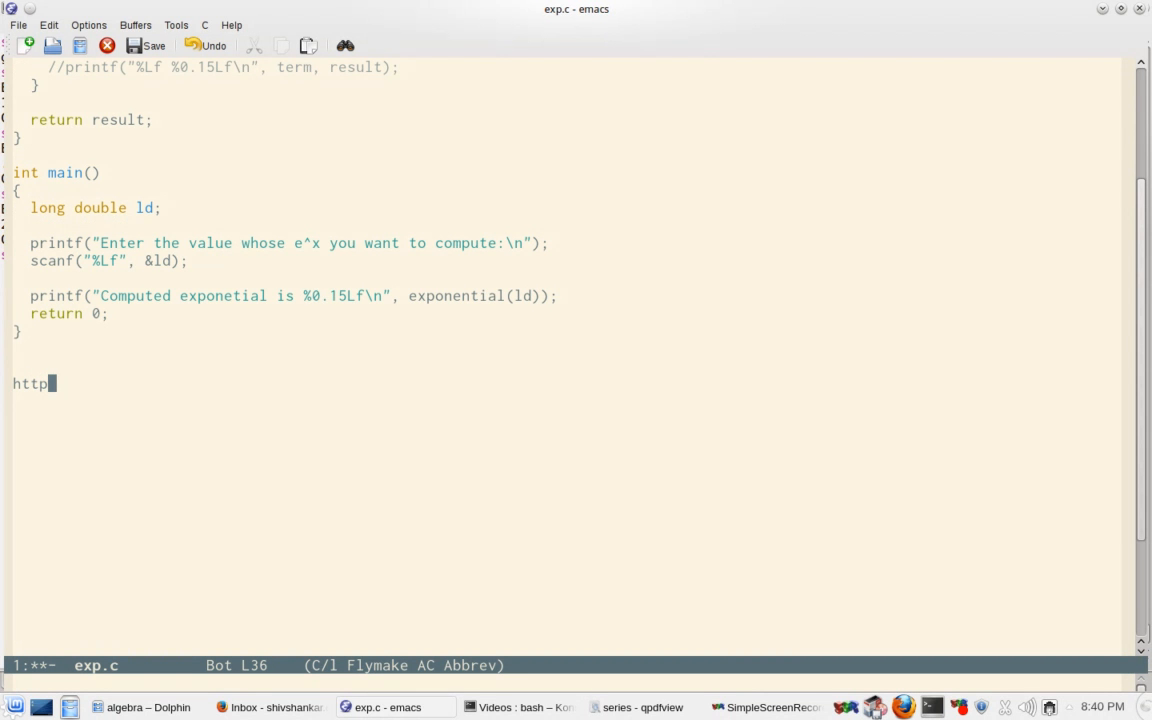
text(://kun)
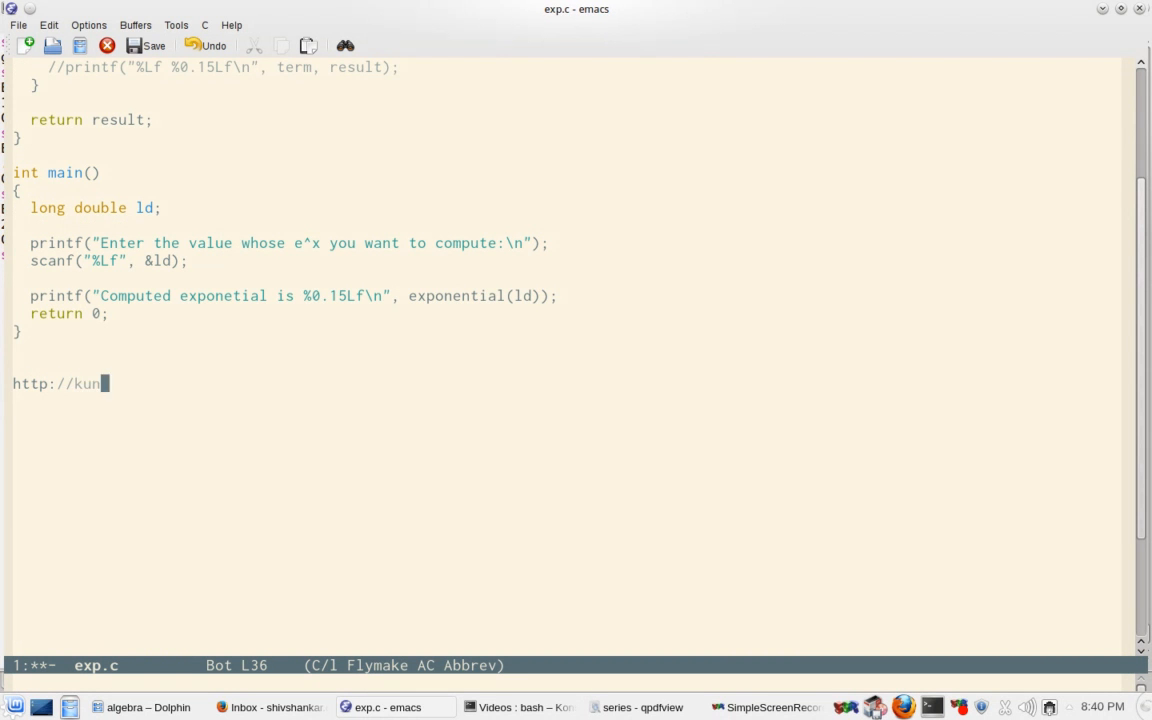
text(jika.librepr)
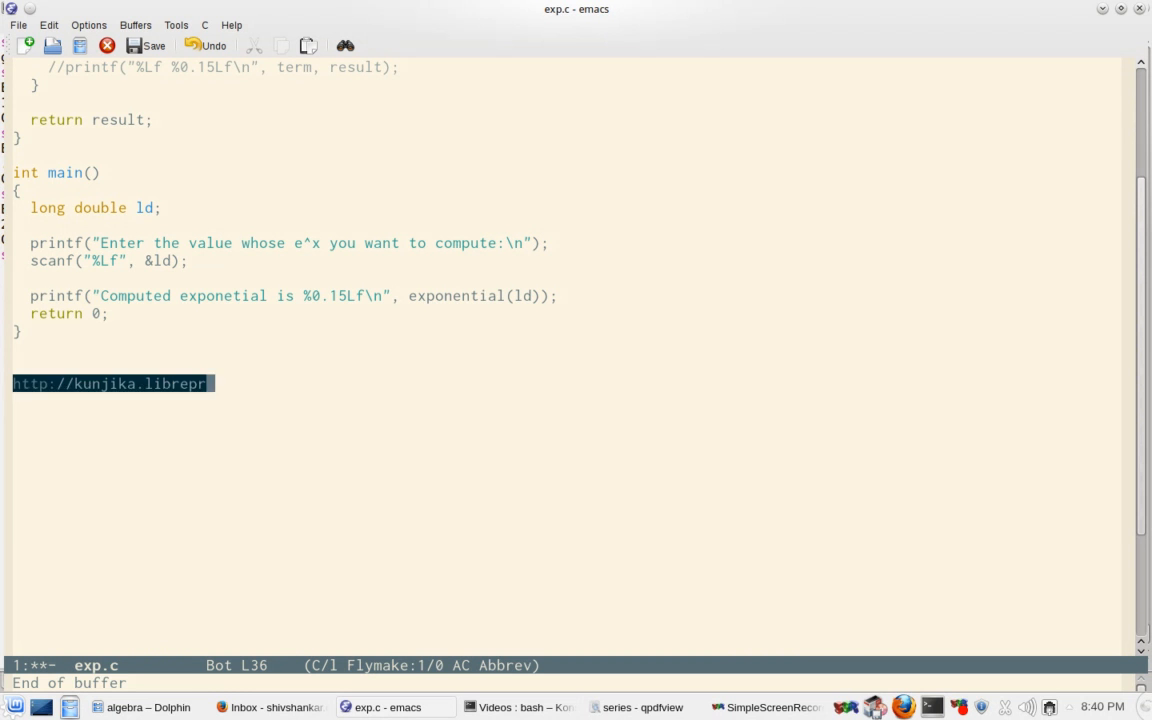
text(ogramming.o)
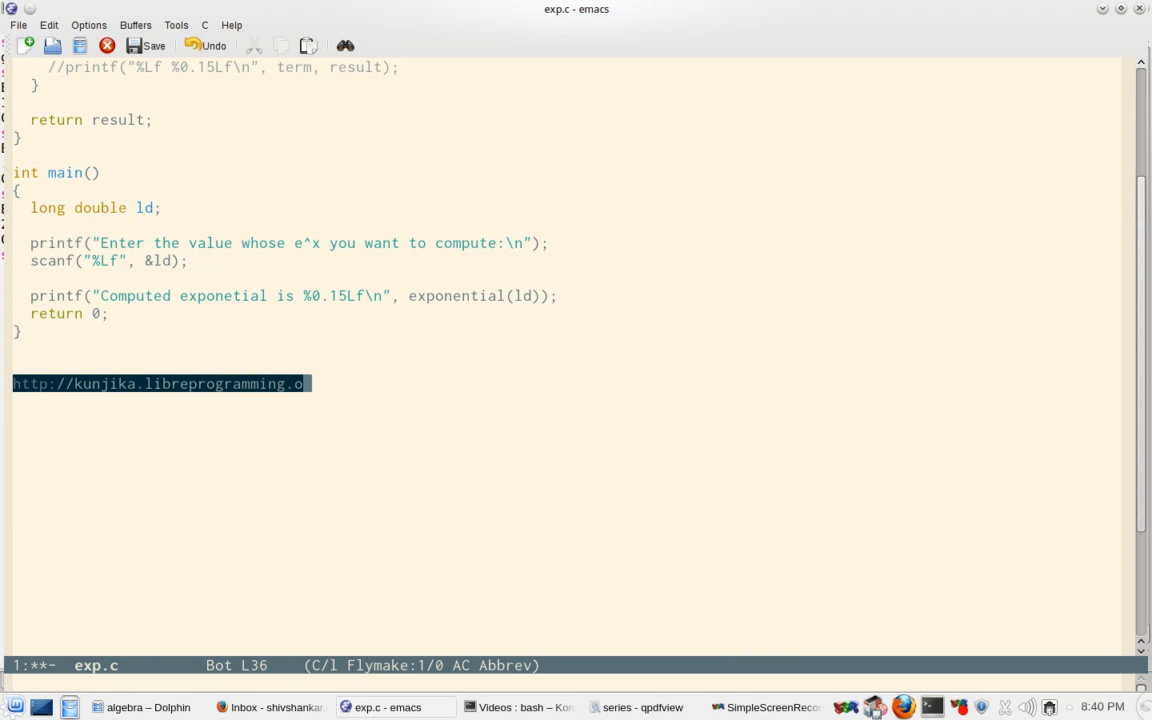
text(rg)
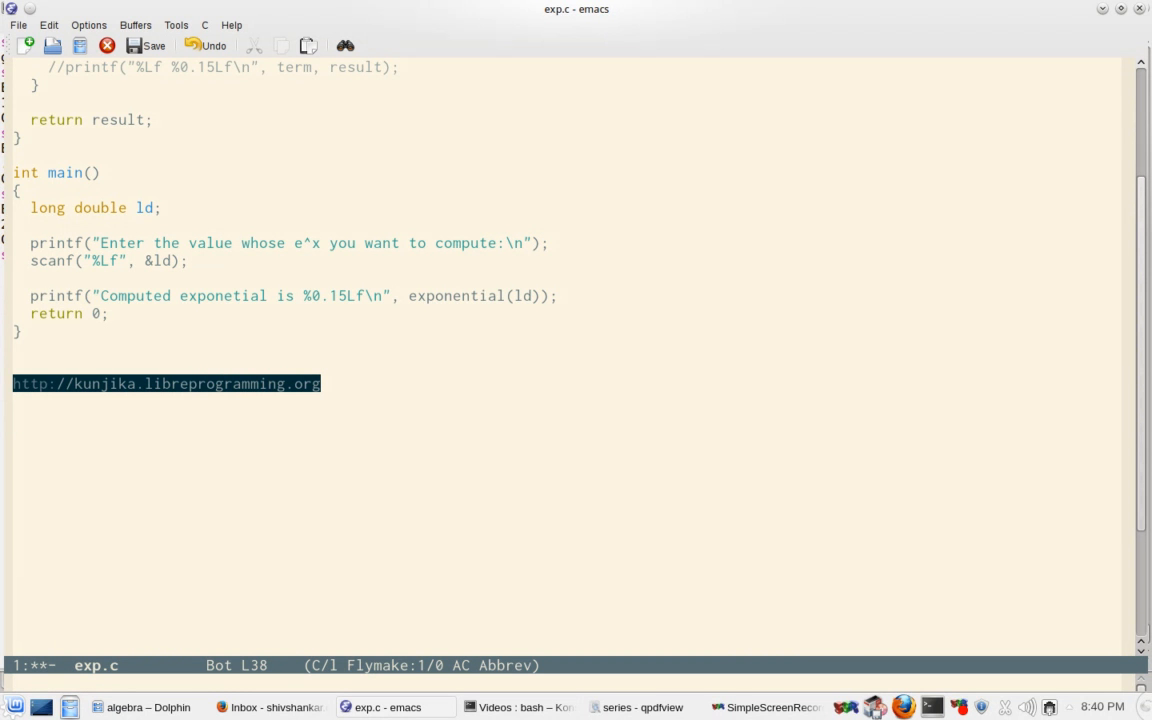
Step: Add the comment line // Exponent function - C Implementation below the URL
text(// exponent funcit)
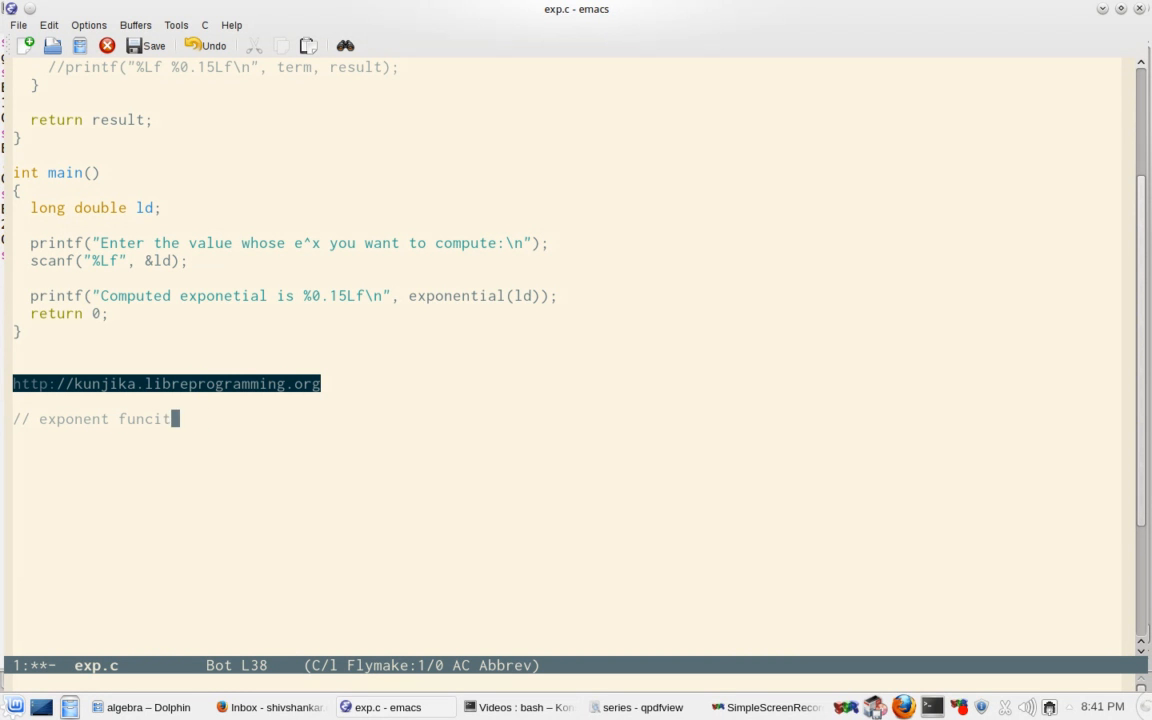
text(ion -)
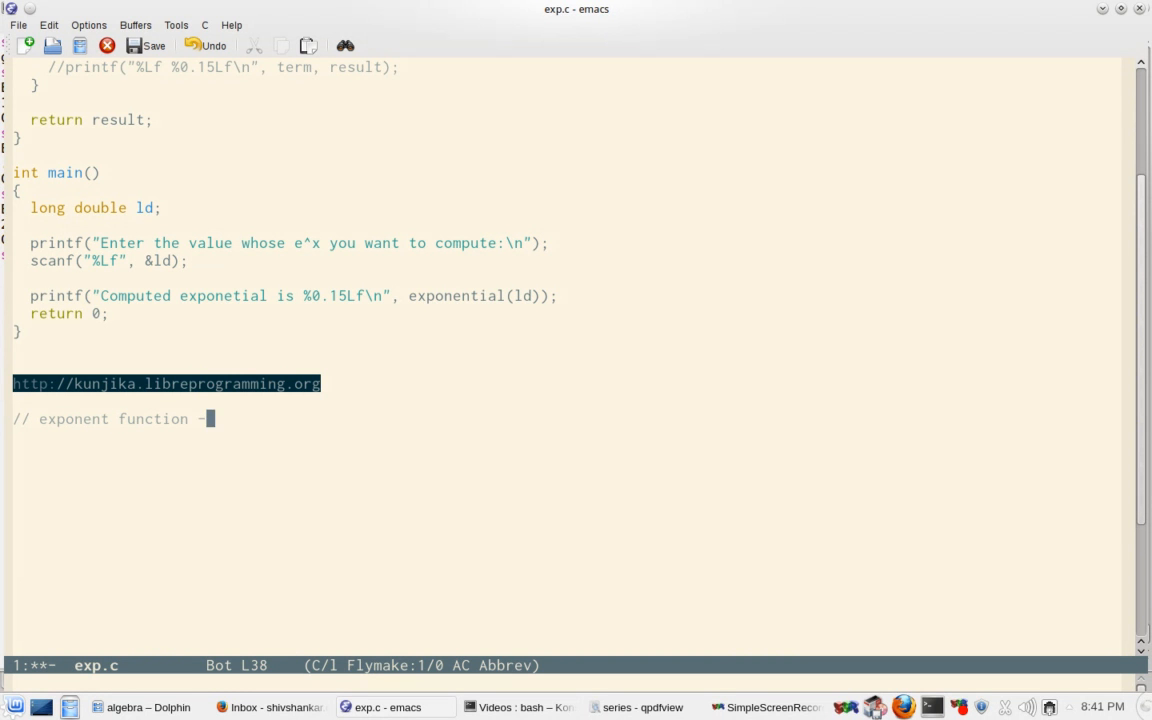
text(C I)
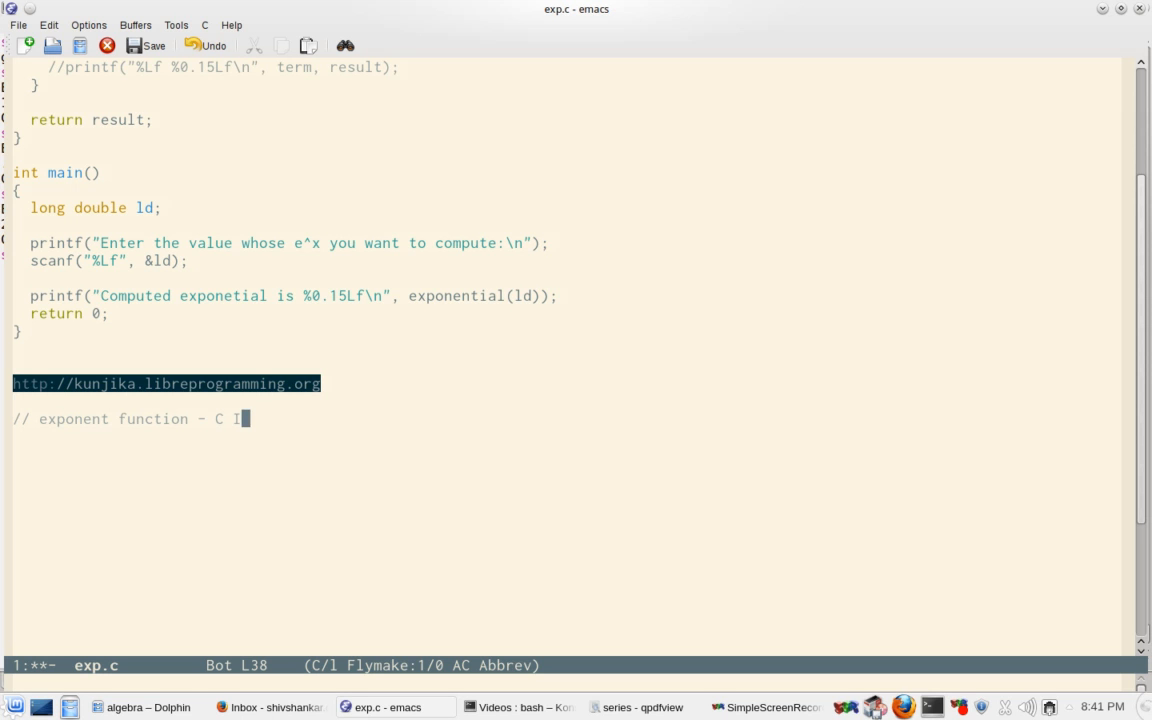
text(plementation)
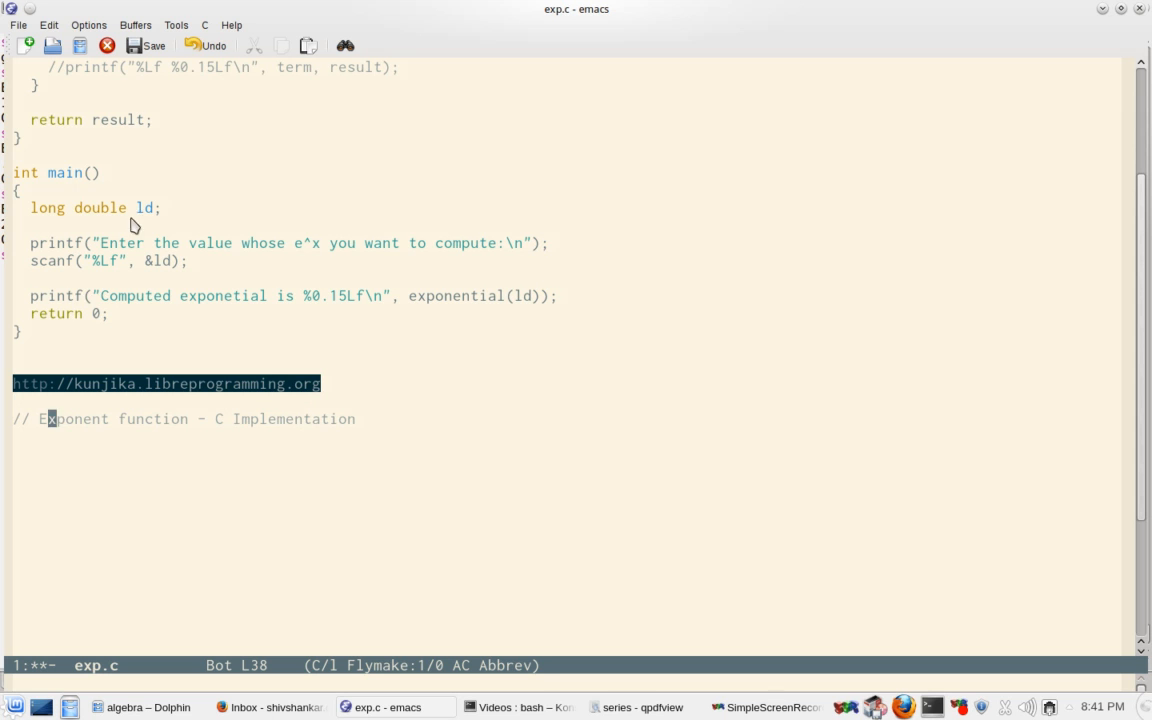
mouse_move(270, 370)
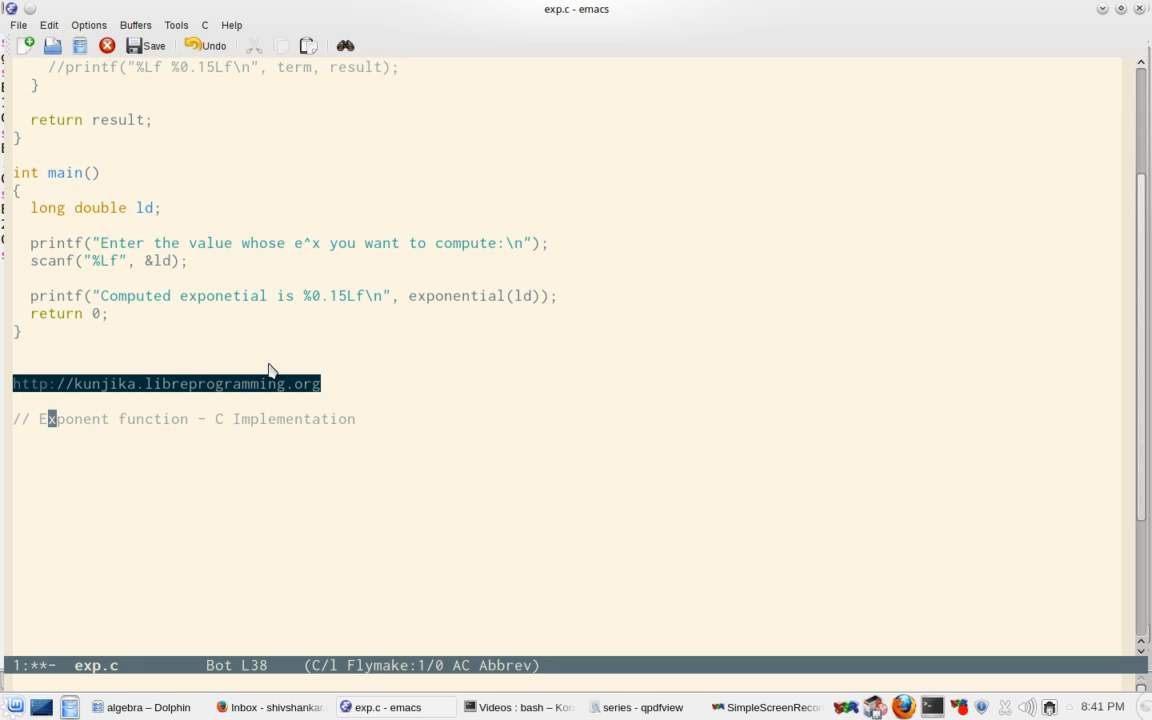
mouse_move(280, 408)
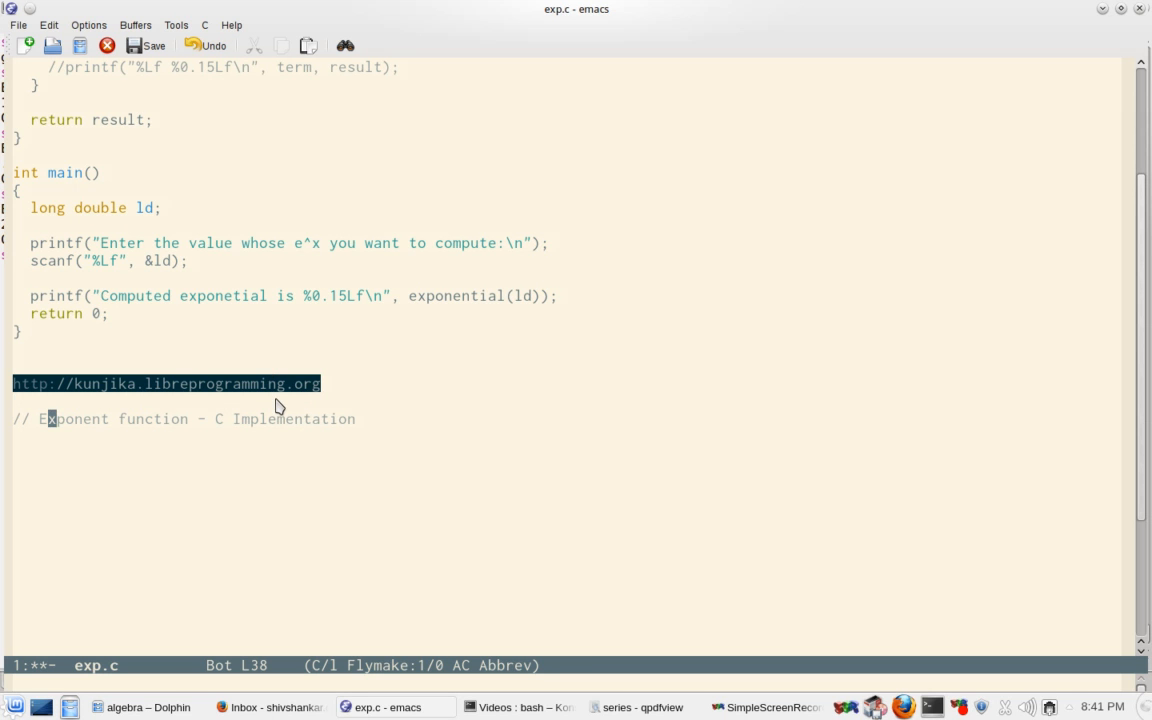